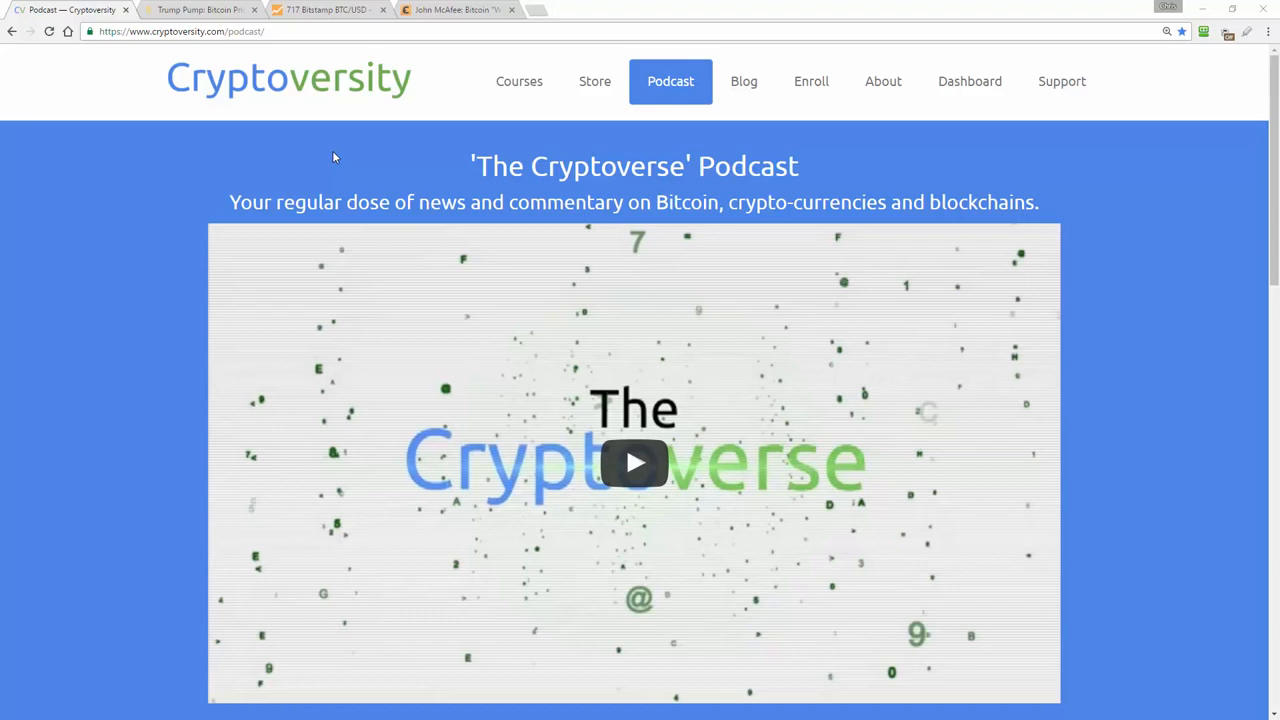
# - Switch from the Cryptoversity podcast page to the TunnelBear VPN homepage
pyautogui.click(456, 8)
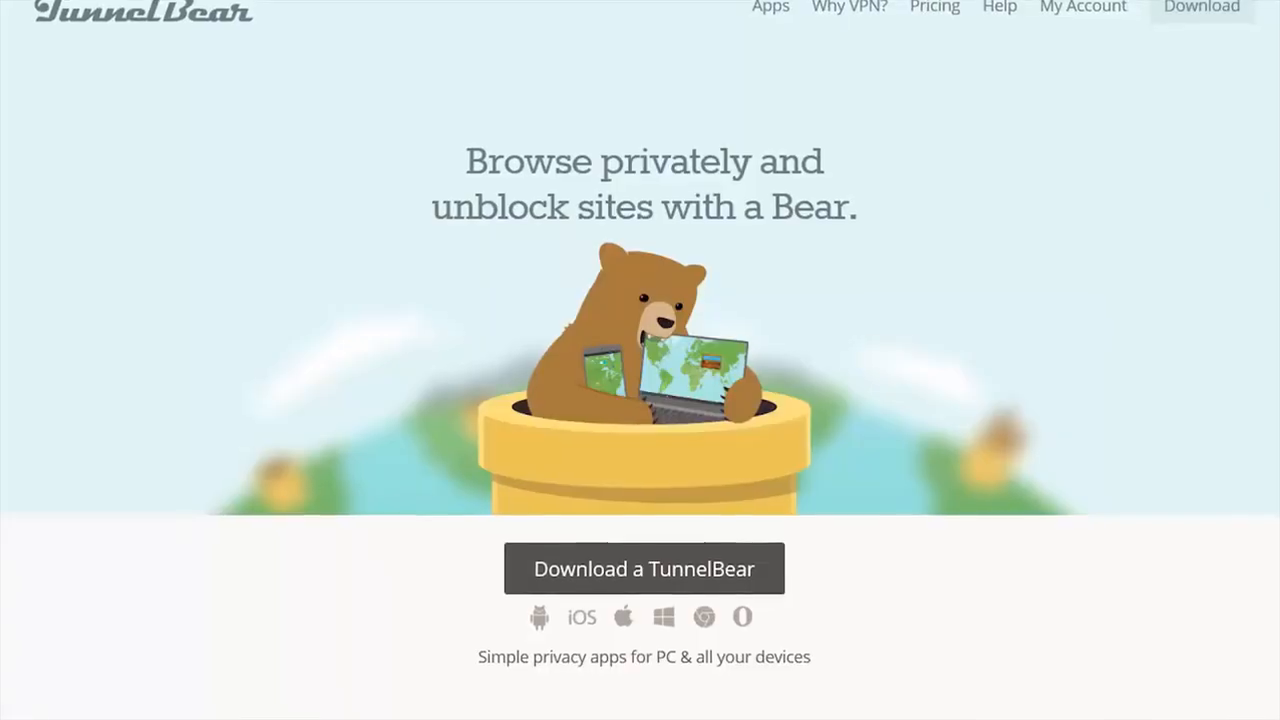
# - Scroll through TunnelBear's privacy and unblocking feature sections
pyautogui.scroll(-3)
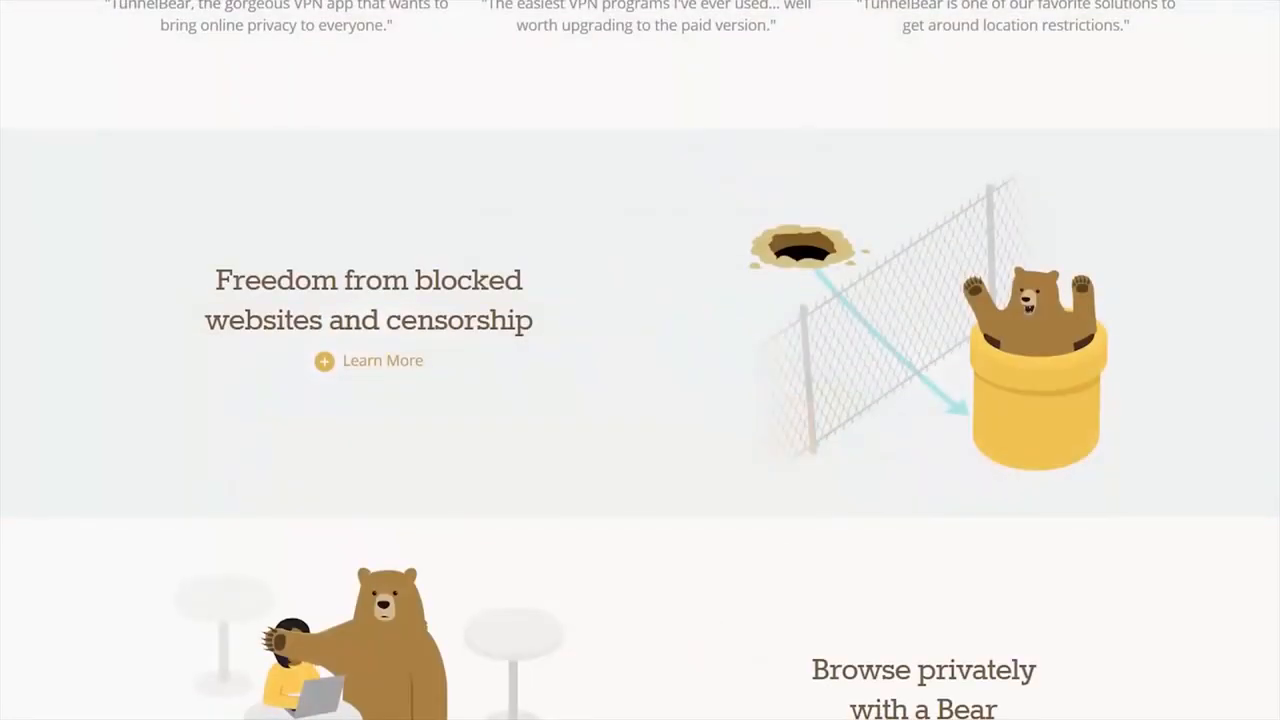
pyautogui.scroll(-3)
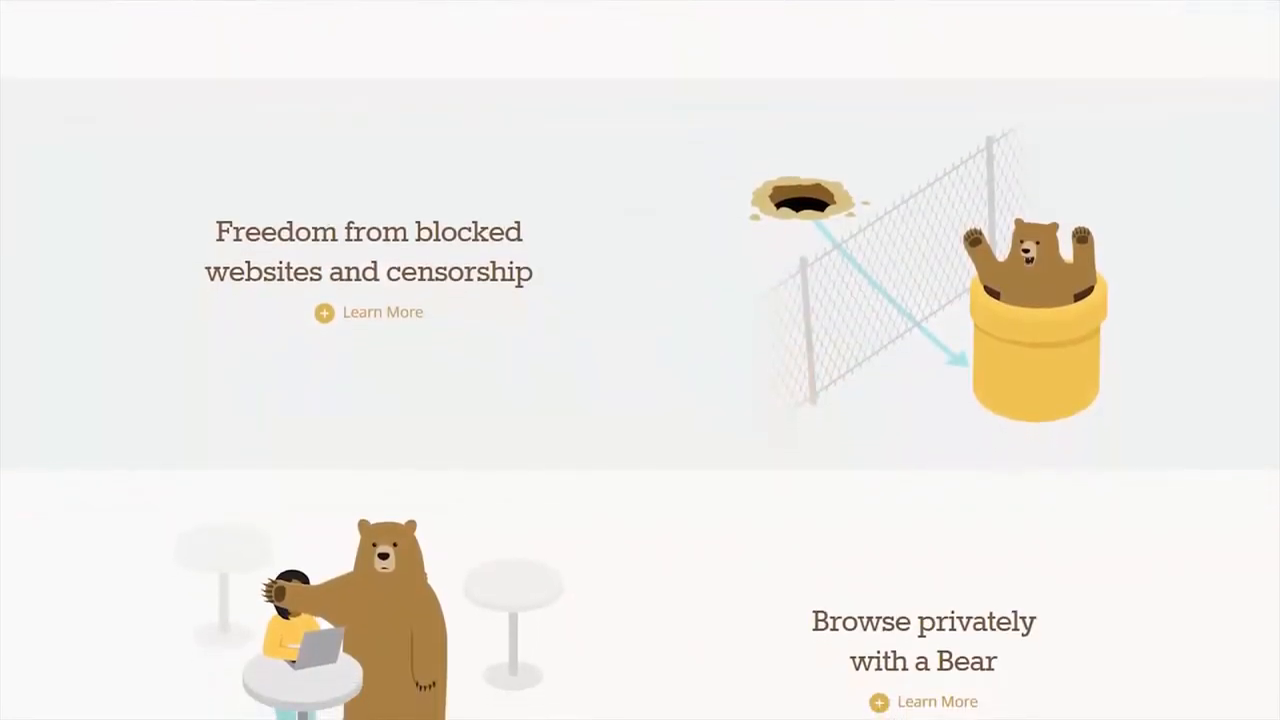
pyautogui.scroll(-3)
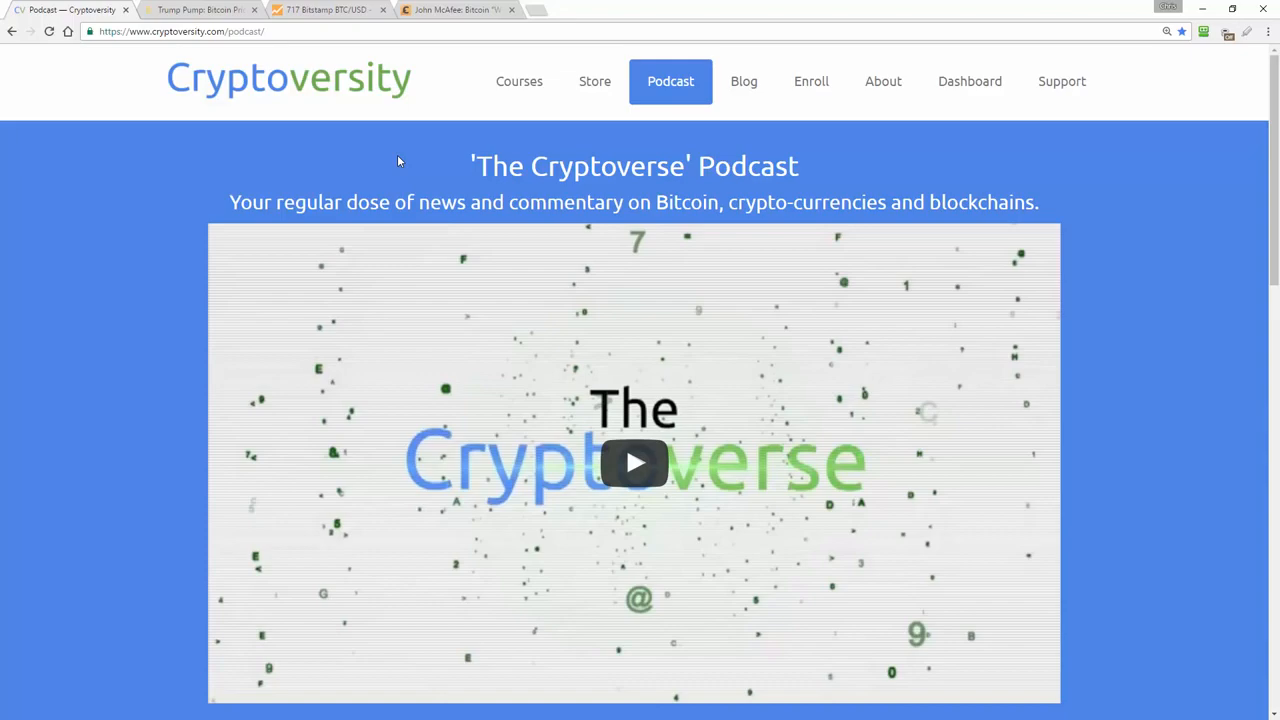
# - Bring up the Bitcoin.com 'Trump Pump Bitcoin Price' election article
pyautogui.click(200, 8)
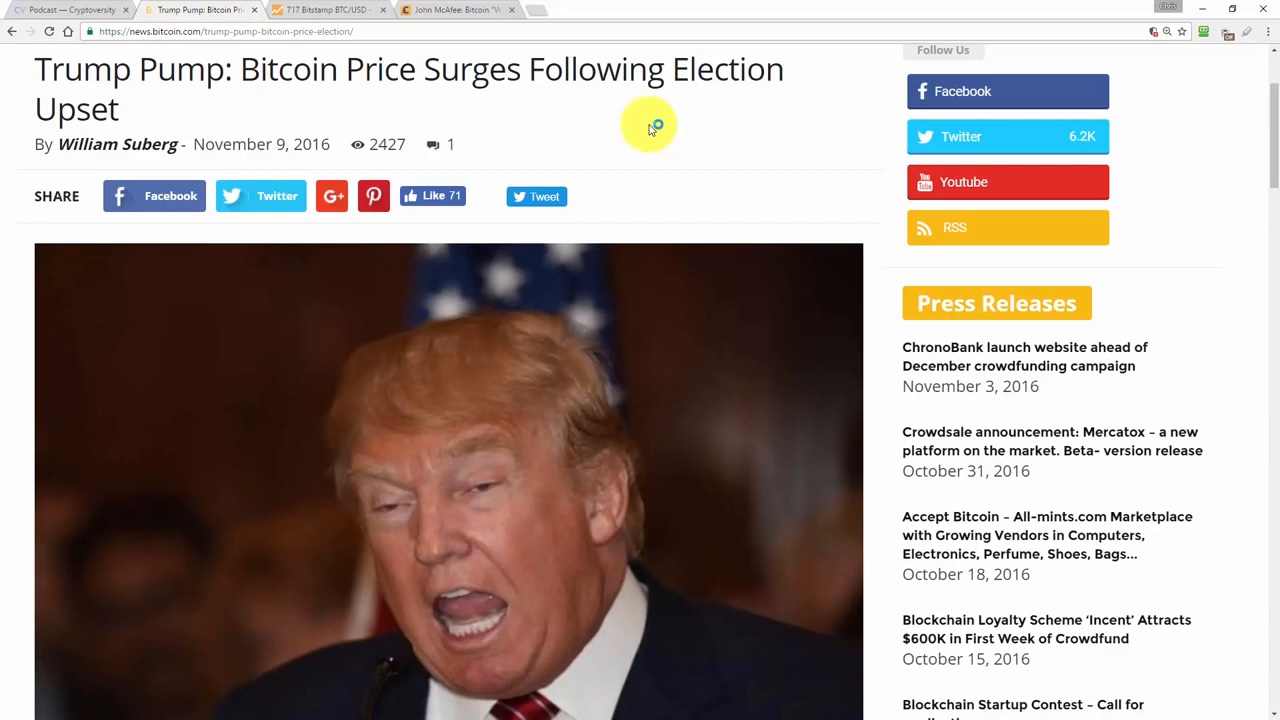
pyautogui.moveTo(504, 118)
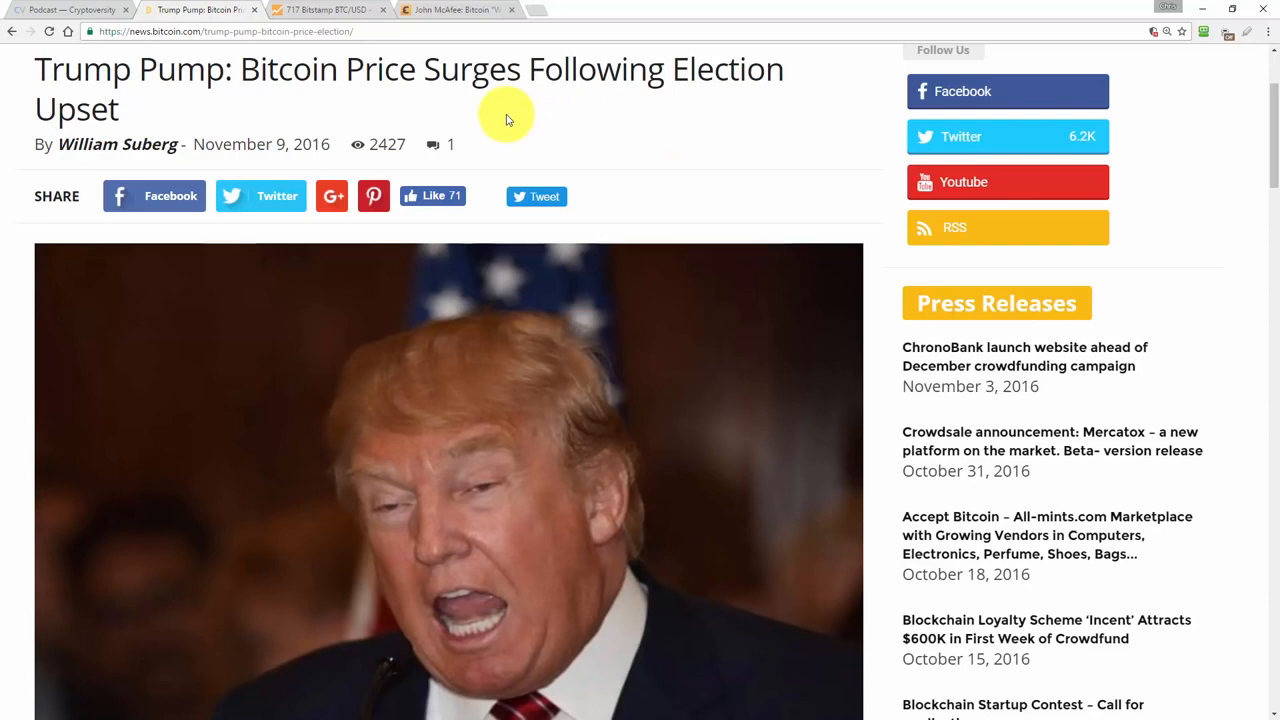
# - Show the BitcoinWisdom Bitstamp BTC/USD price chart
pyautogui.click(320, 8)
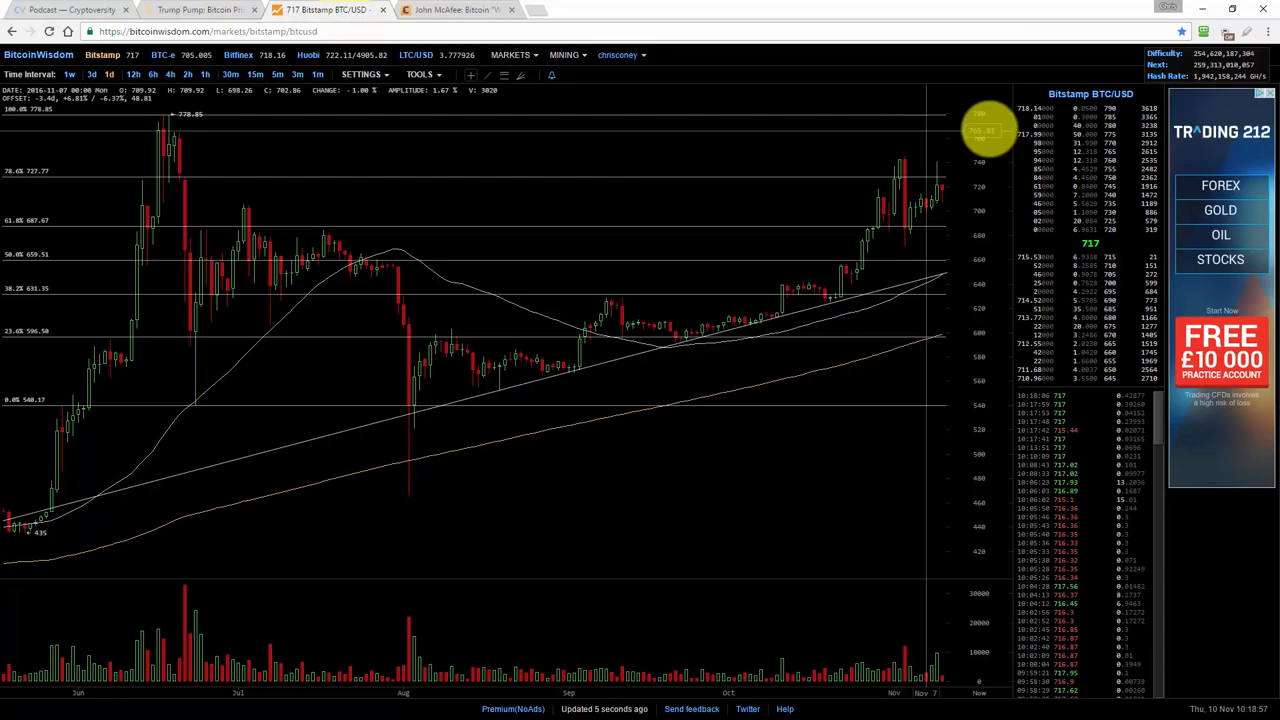
pyautogui.moveTo(640, 84)
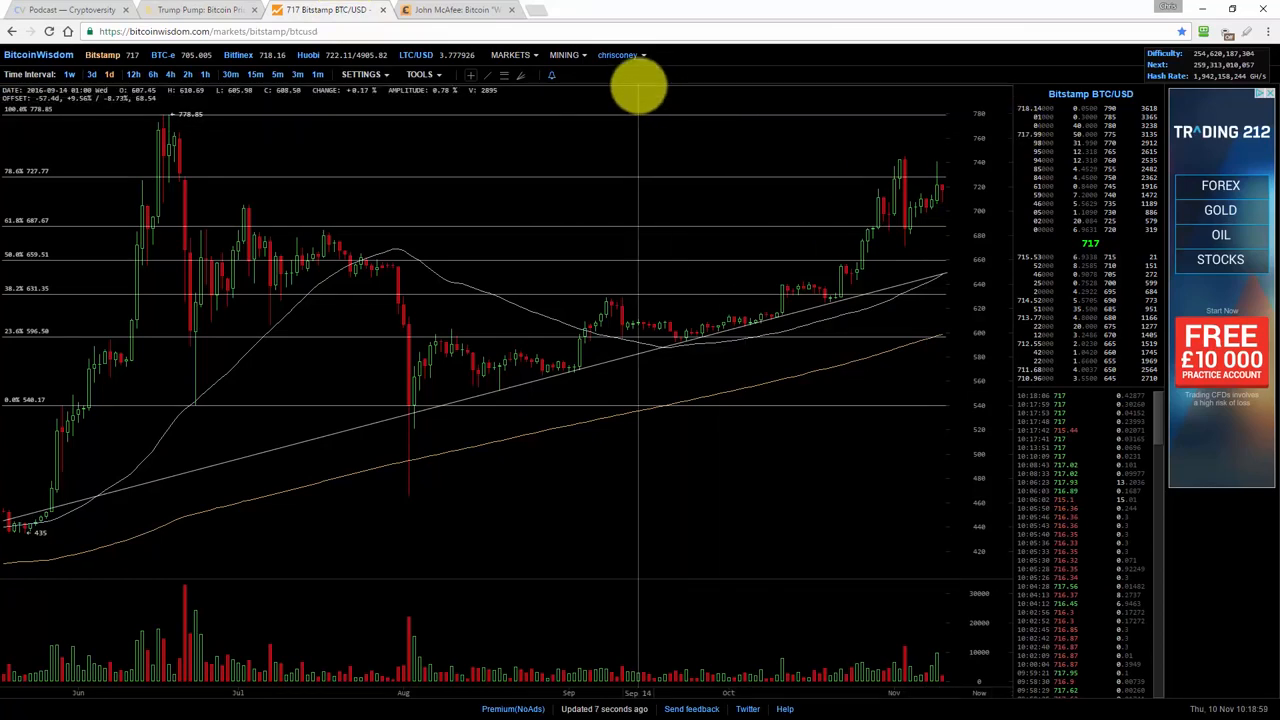
# - Set the Bitstamp BTC/USD chart's Theme to Light in its settings
pyautogui.click(360, 74)
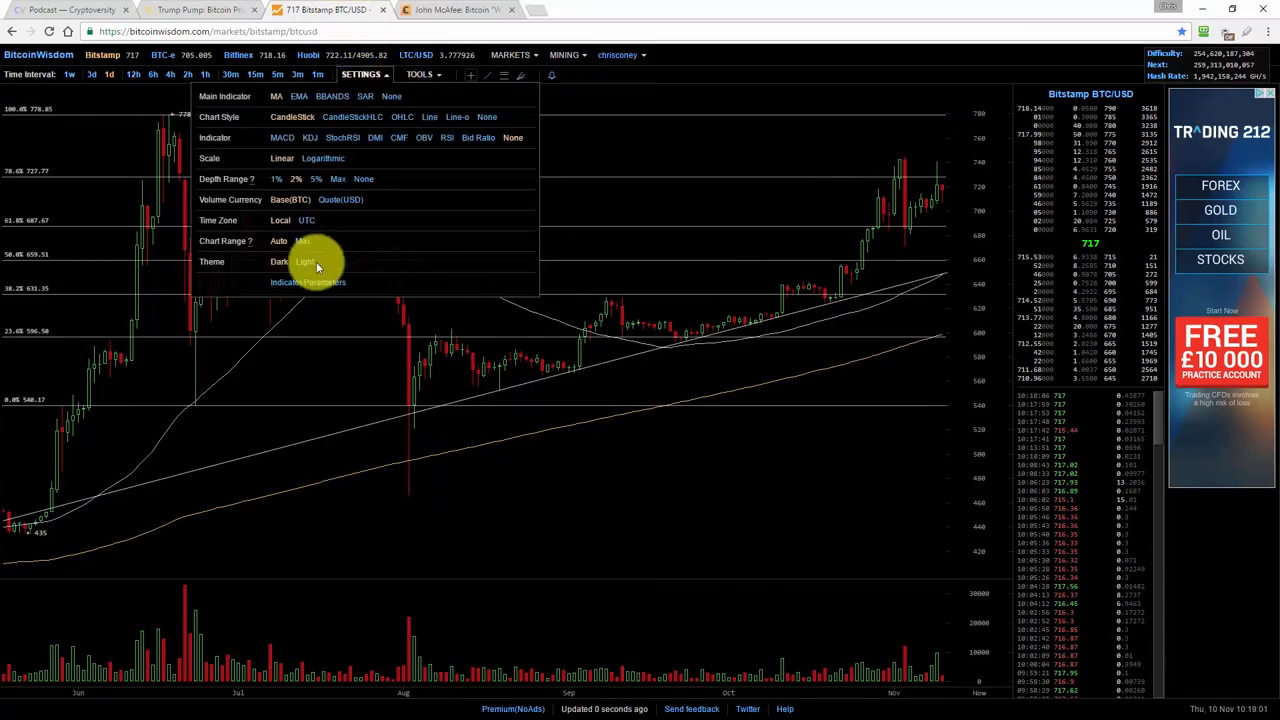
pyautogui.click(304, 260)
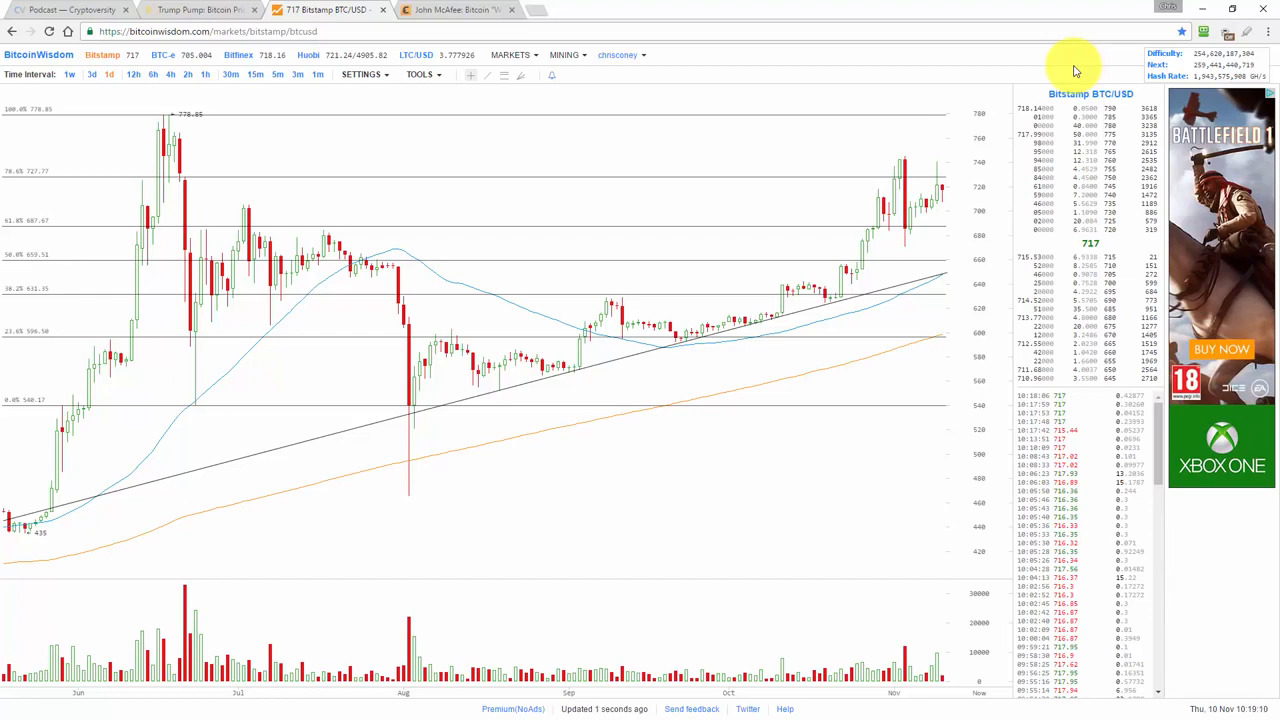
pyautogui.click(1266, 32)
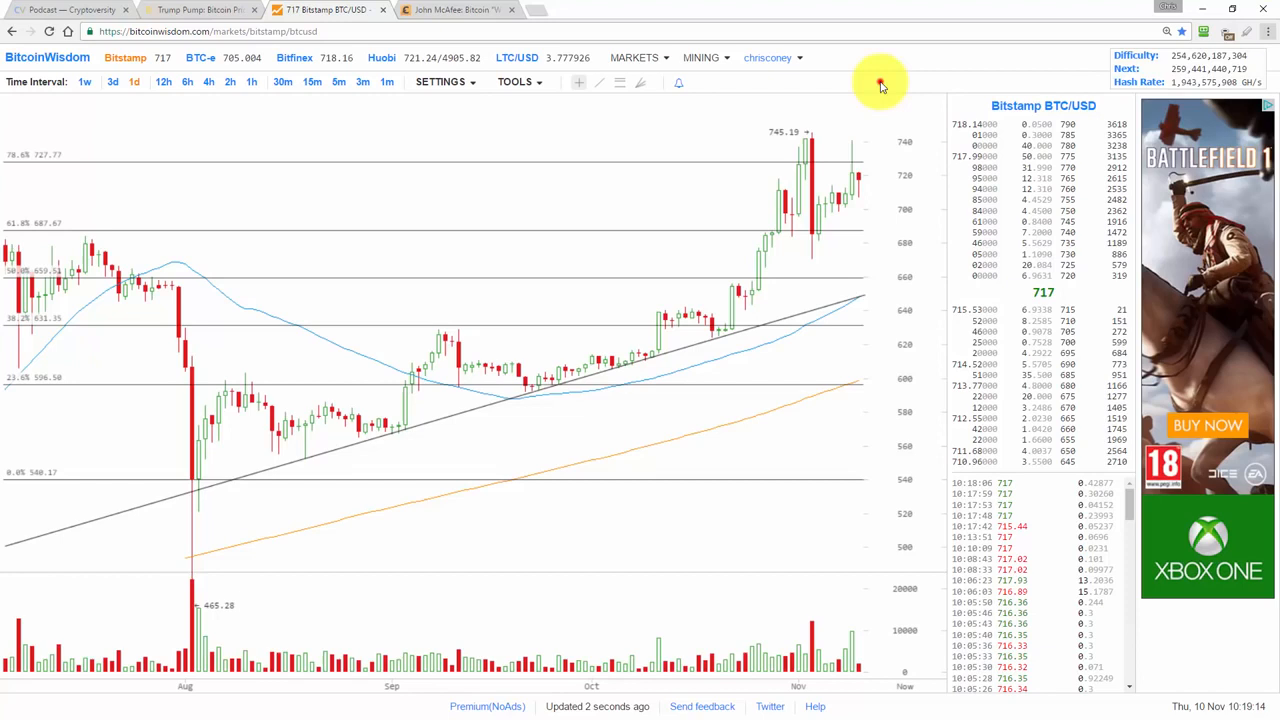
pyautogui.moveTo(856, 180)
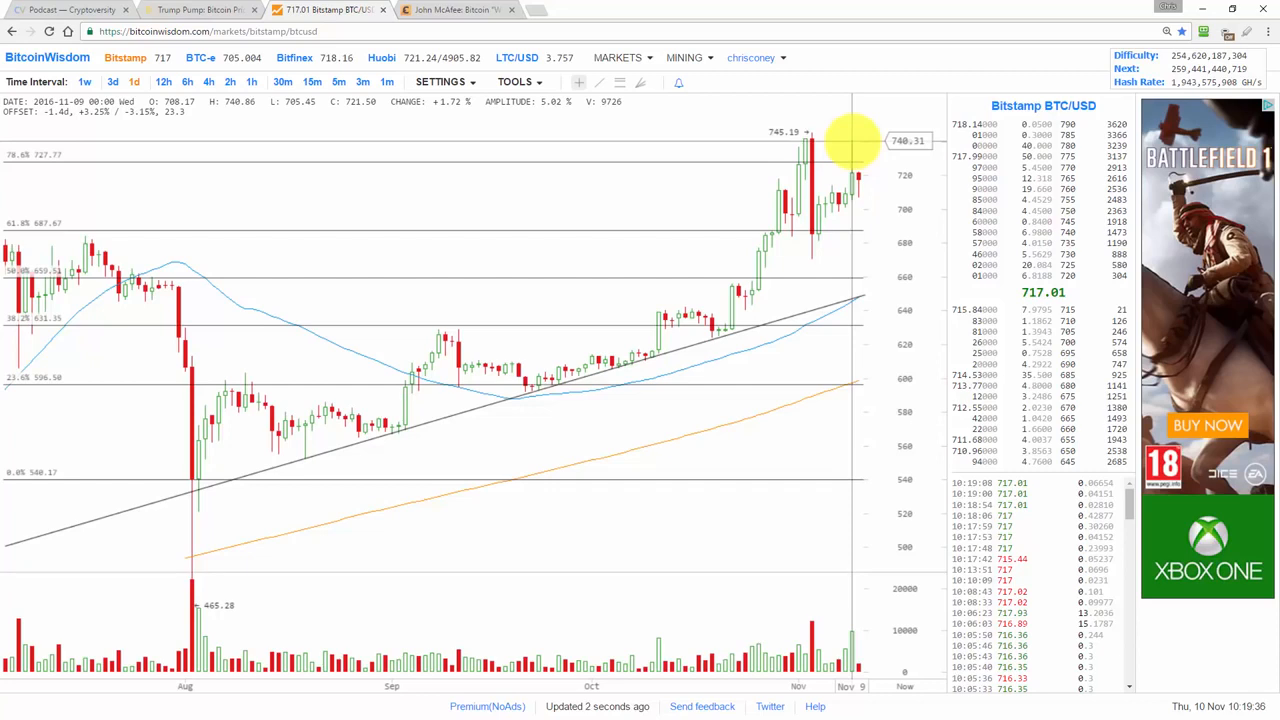
pyautogui.moveTo(810, 140)
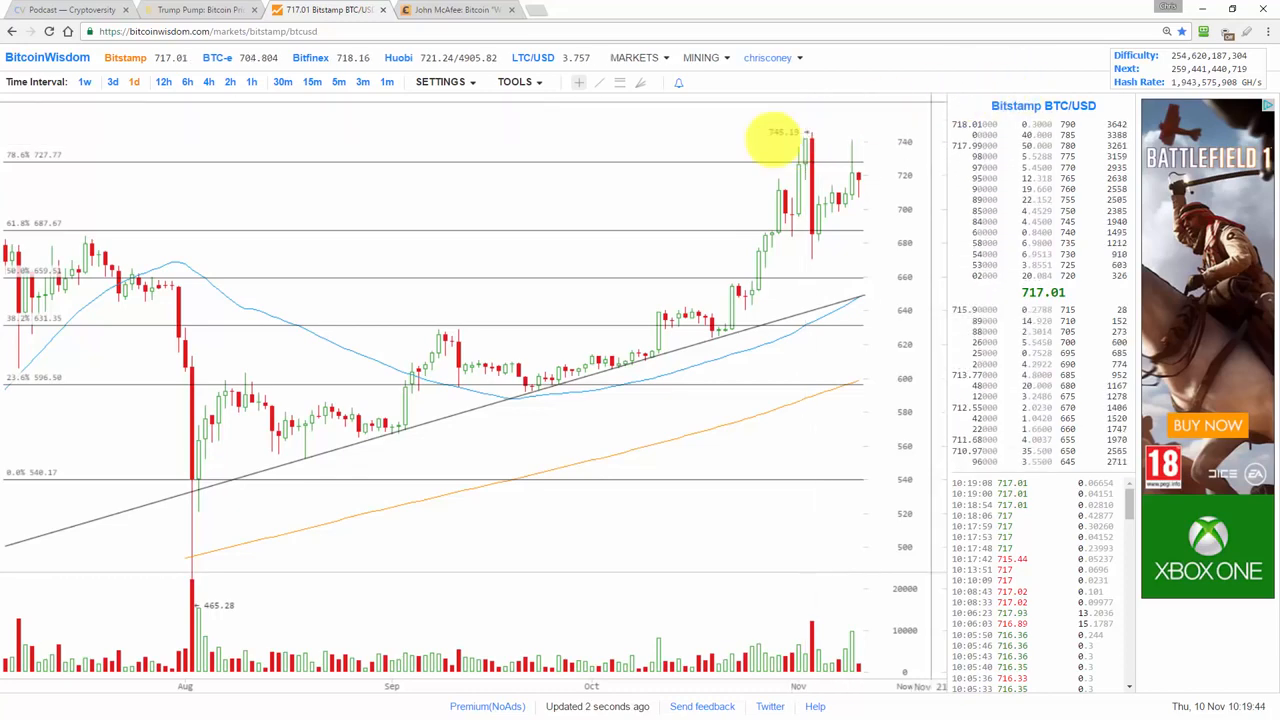
pyautogui.click(1258, 32)
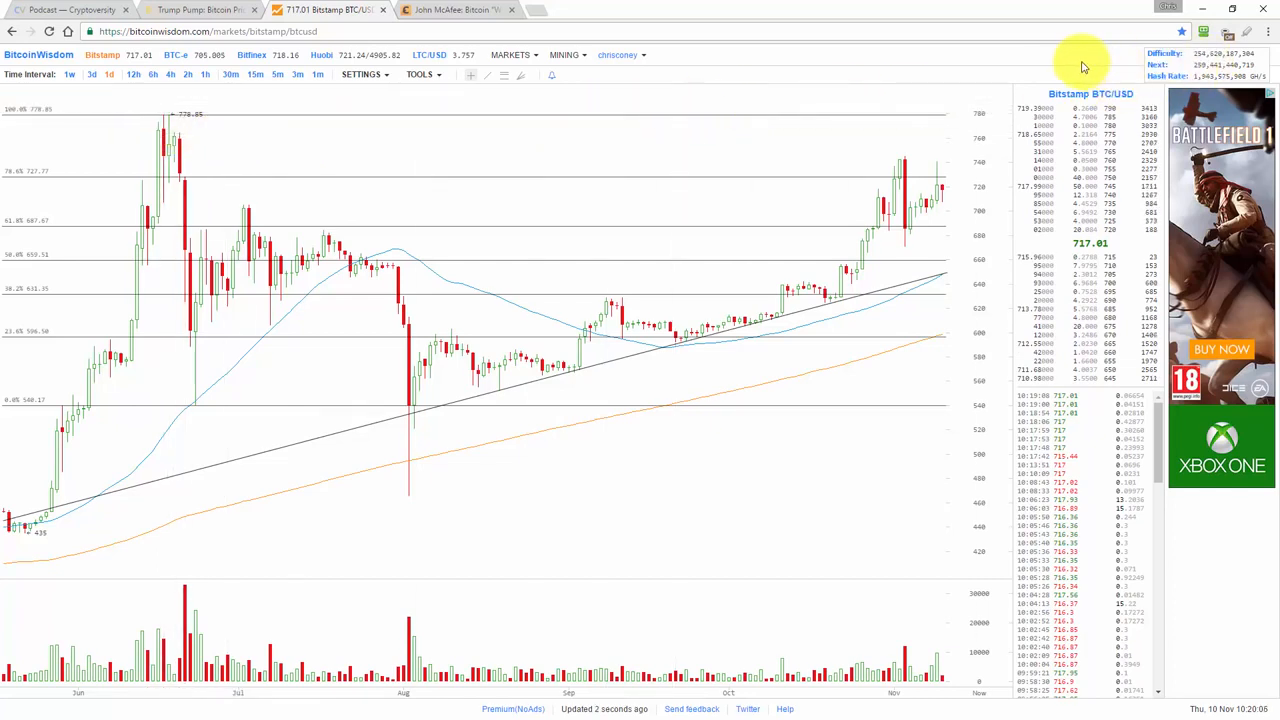
pyautogui.moveTo(930, 198)
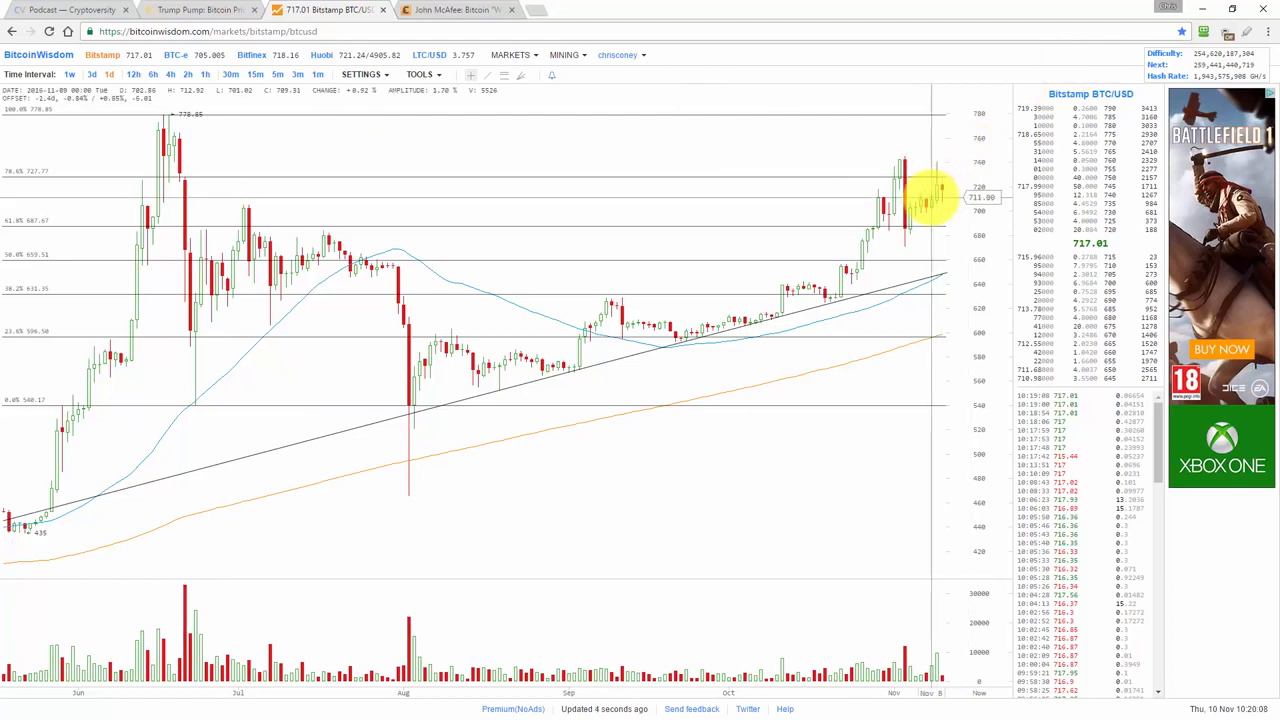
pyautogui.moveTo(1070, 70)
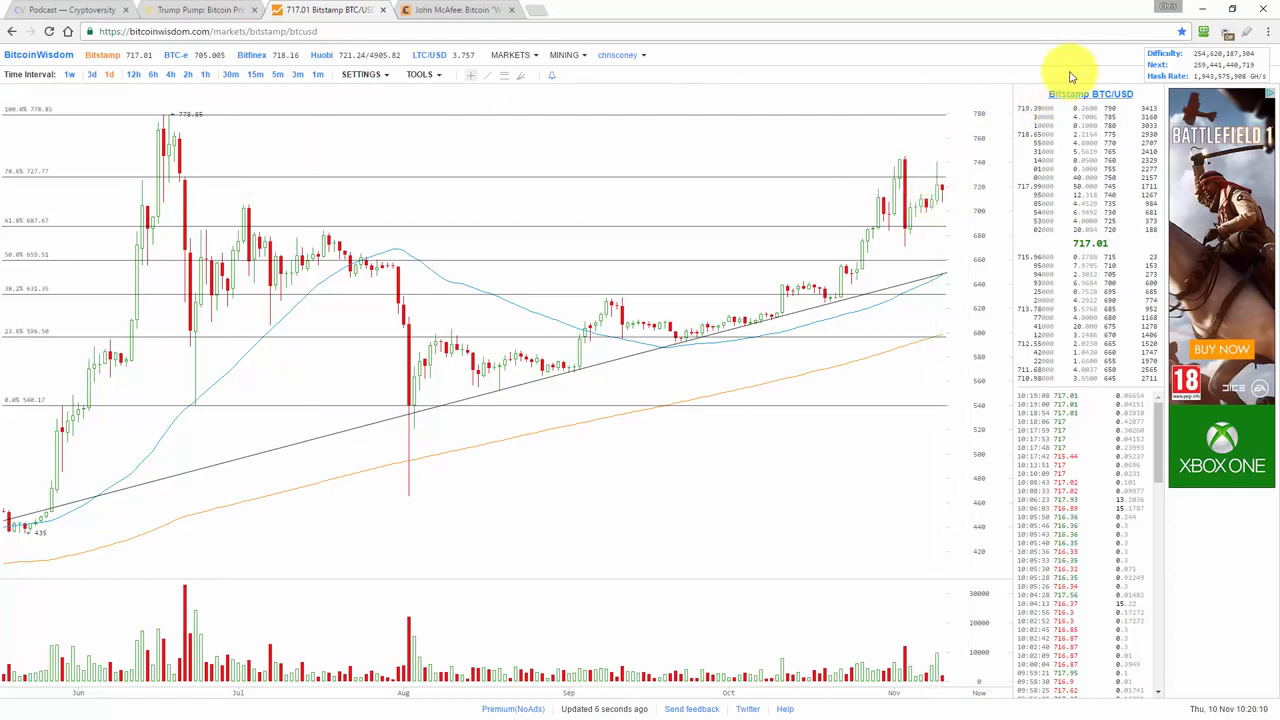
pyautogui.moveTo(1078, 68)
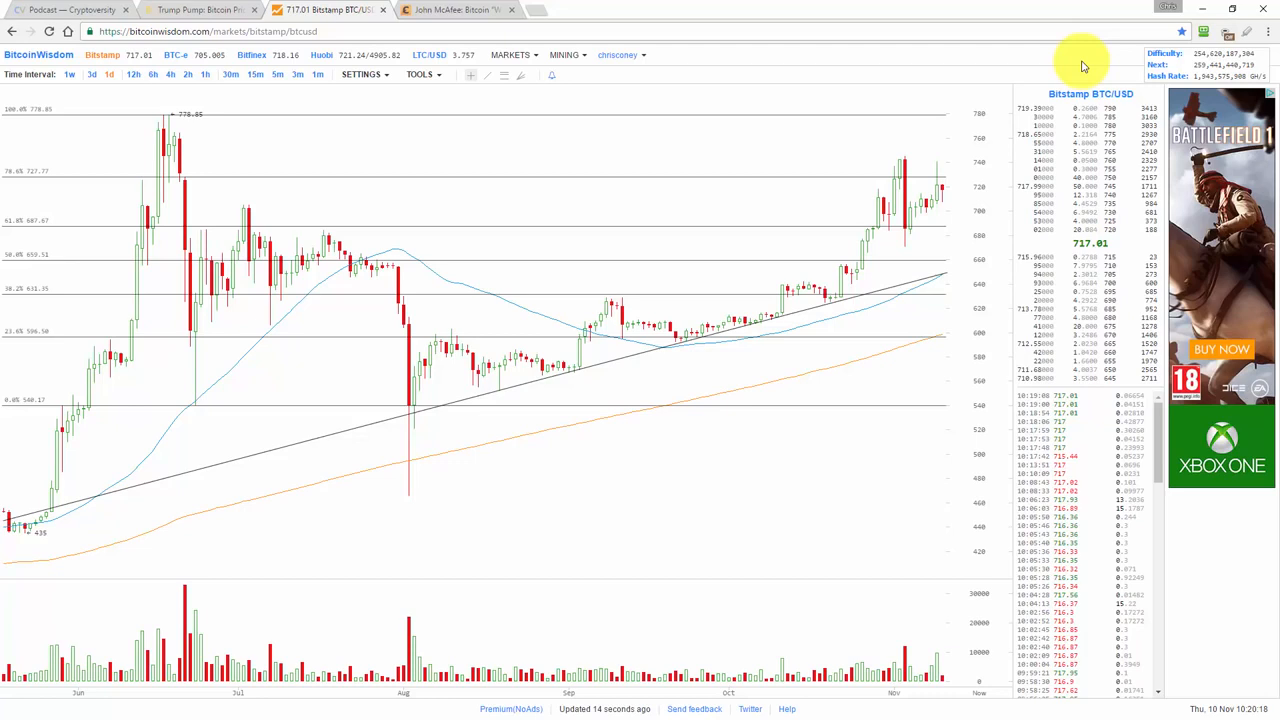
pyautogui.moveTo(940, 702)
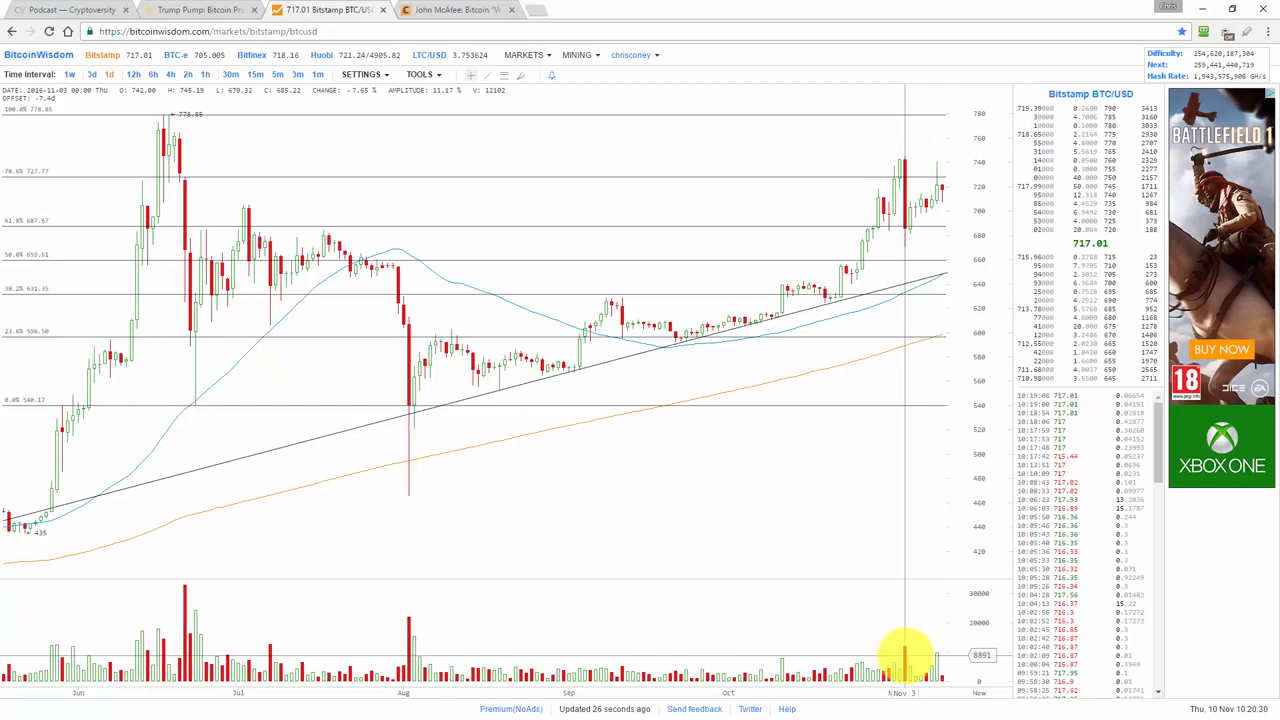
pyautogui.moveTo(890, 310)
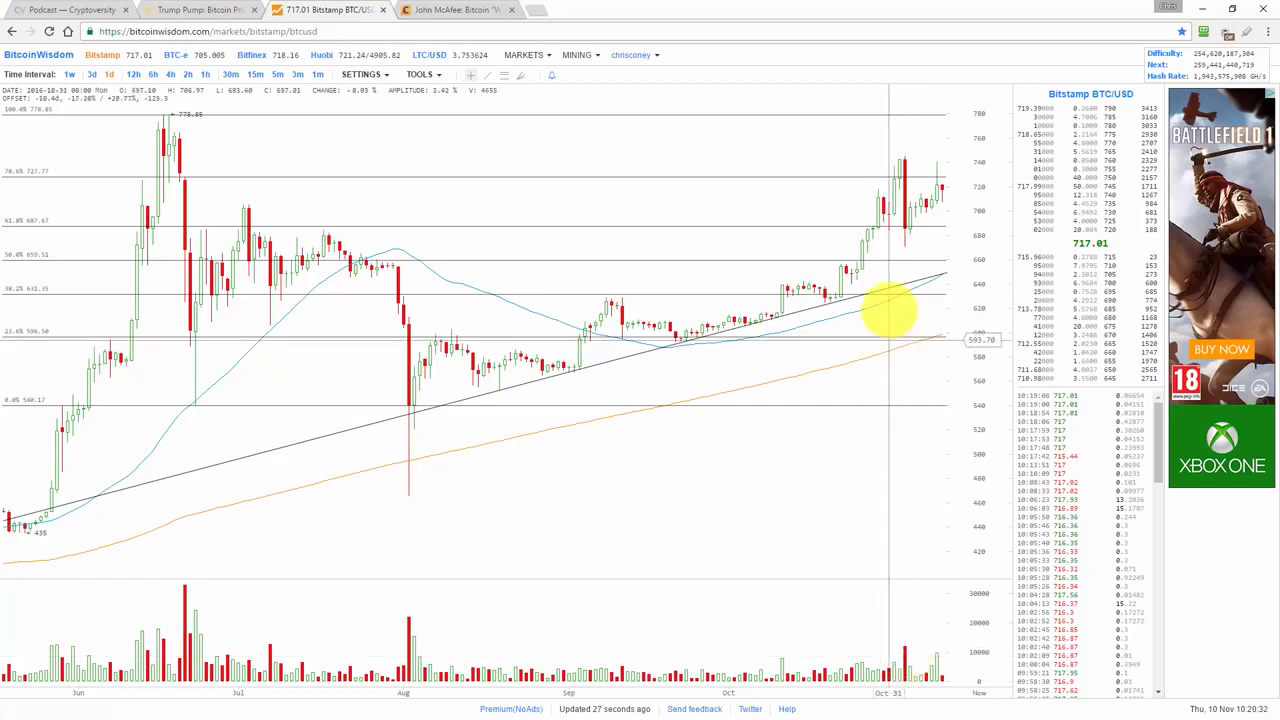
pyautogui.moveTo(904, 170)
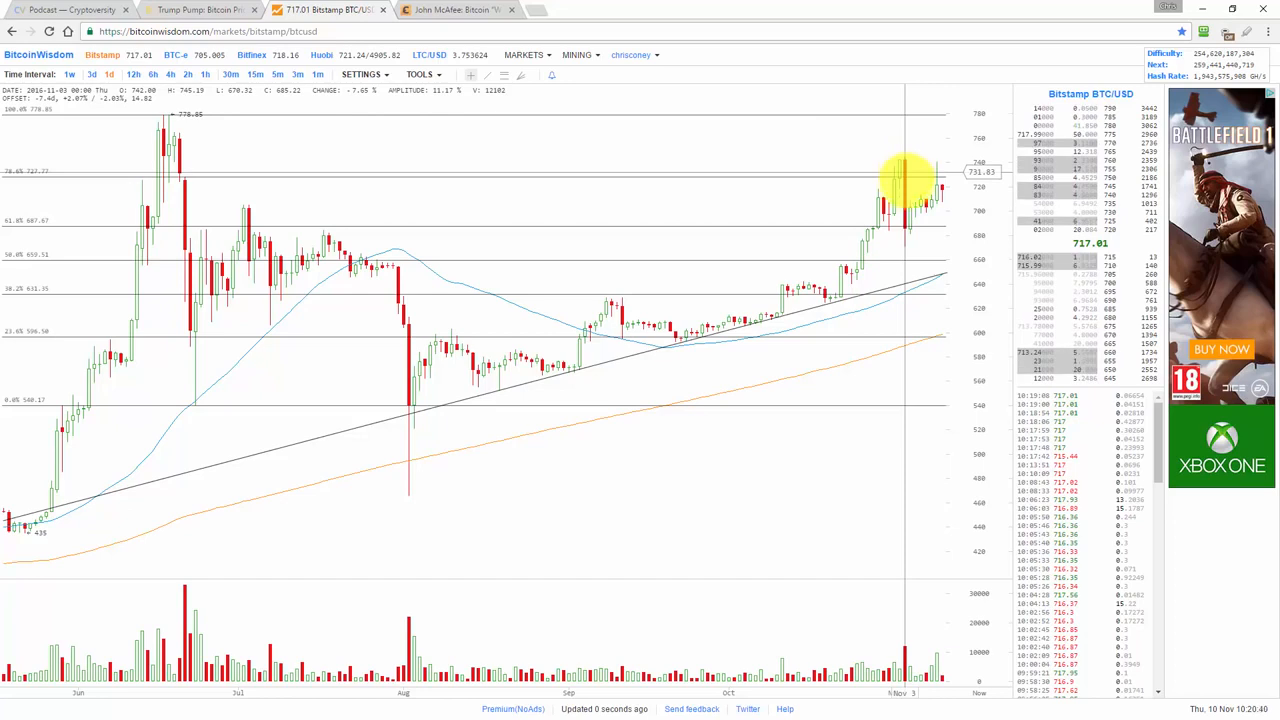
pyautogui.moveTo(904, 644)
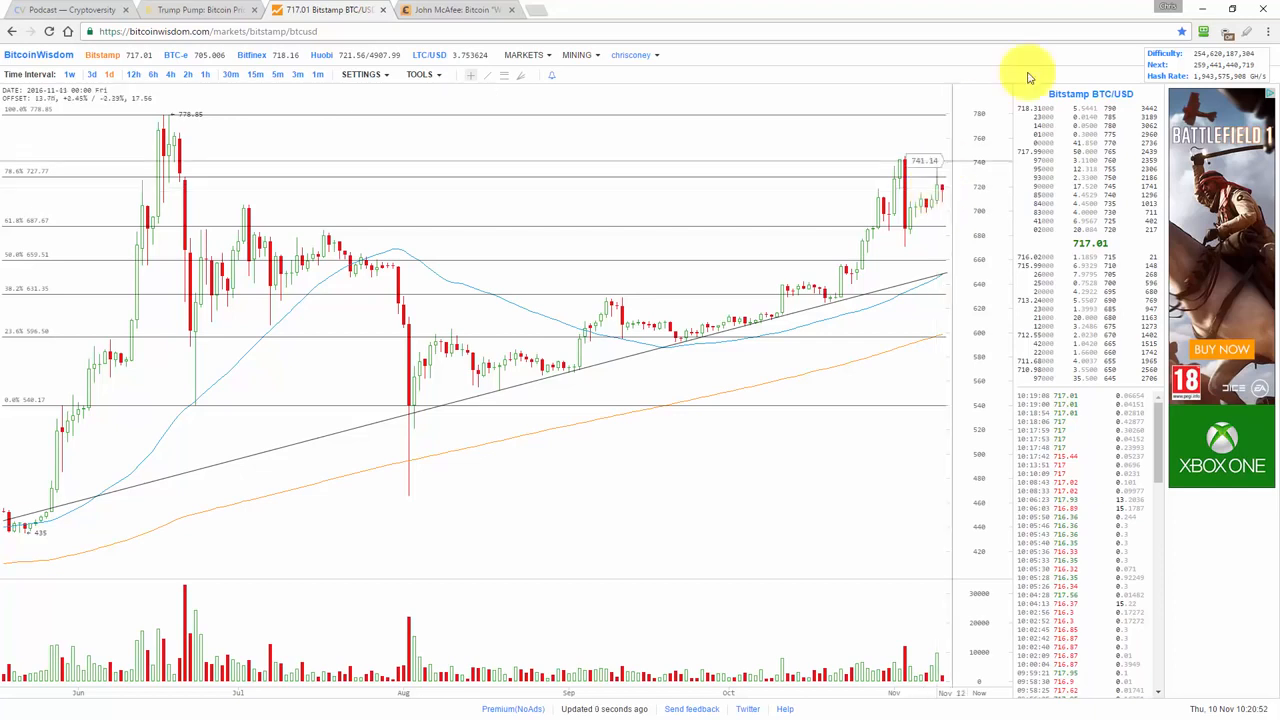
pyautogui.moveTo(1088, 64)
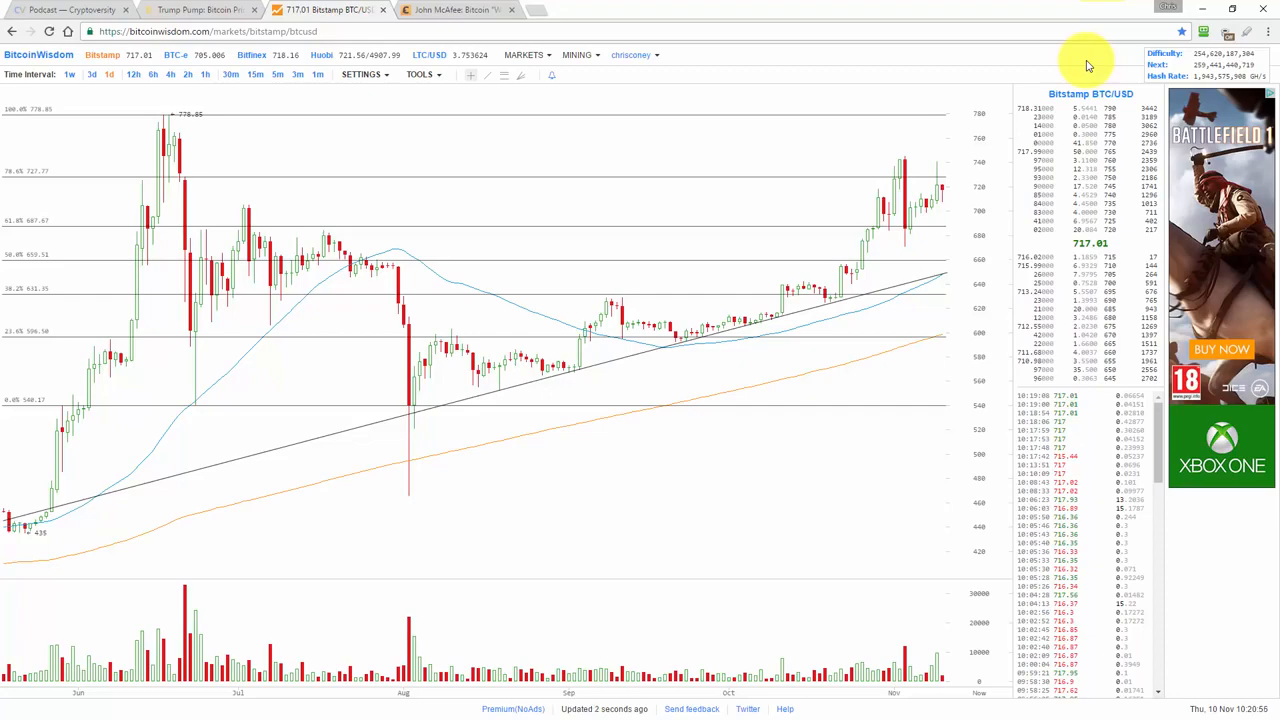
# - Show the Cryptocoins News John McAfee article and scroll to its opening paragraphs
pyautogui.click(458, 8)
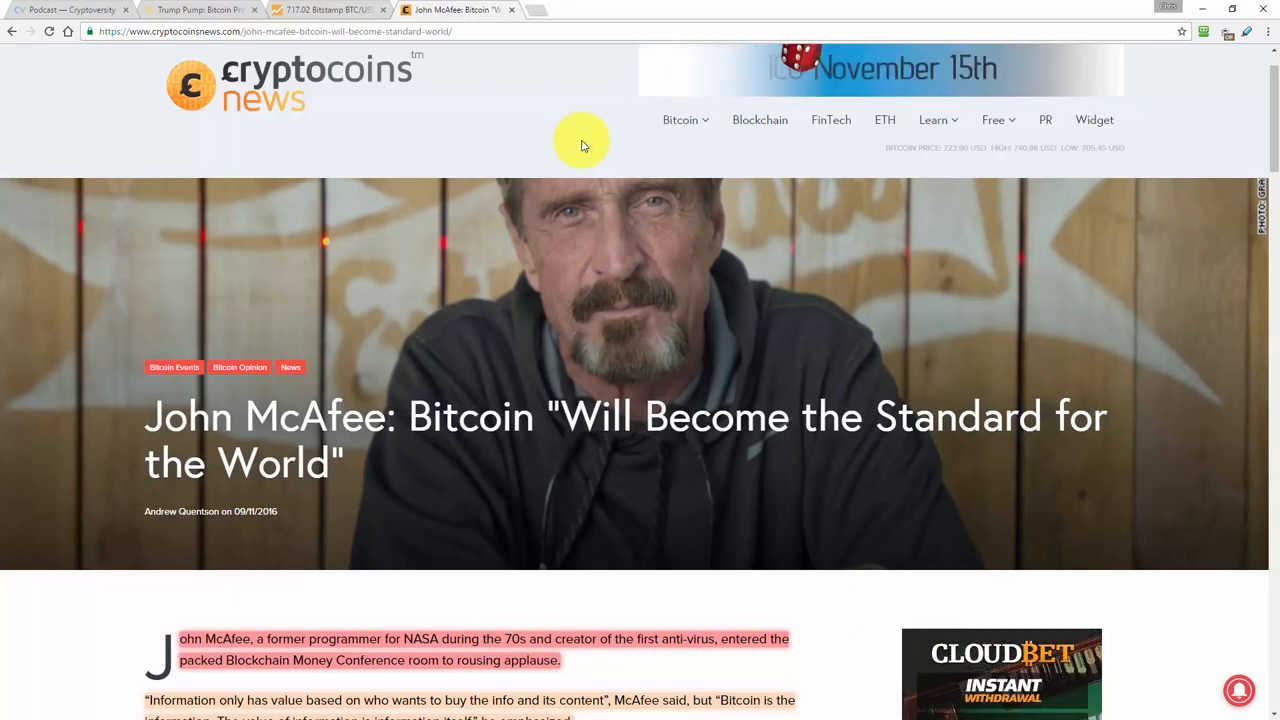
pyautogui.scroll(-3)
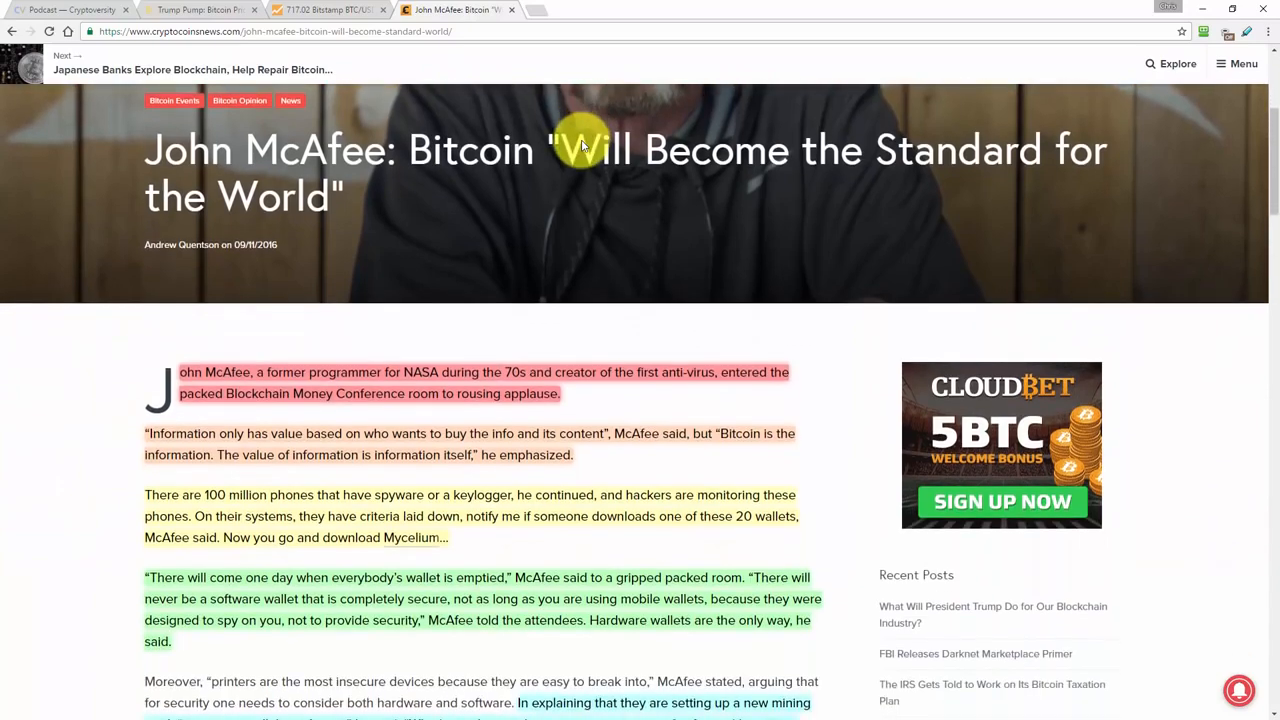
pyautogui.scroll(-3)
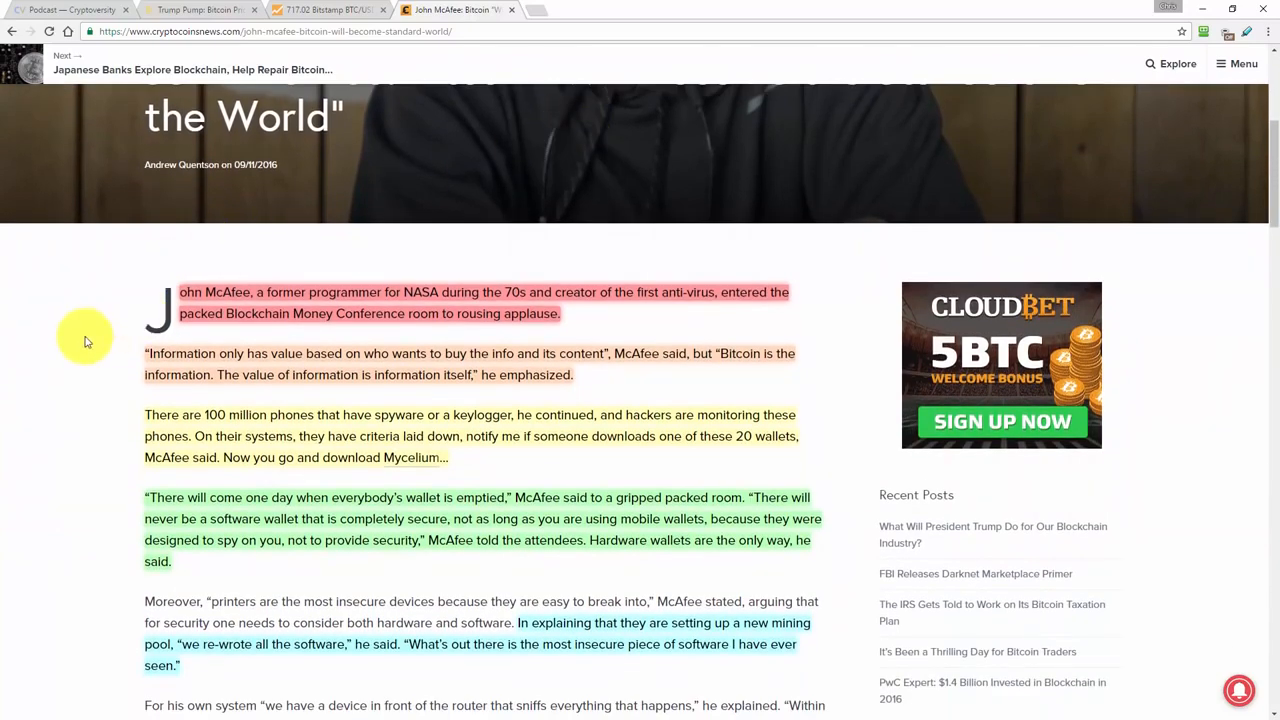
pyautogui.scroll(-3)
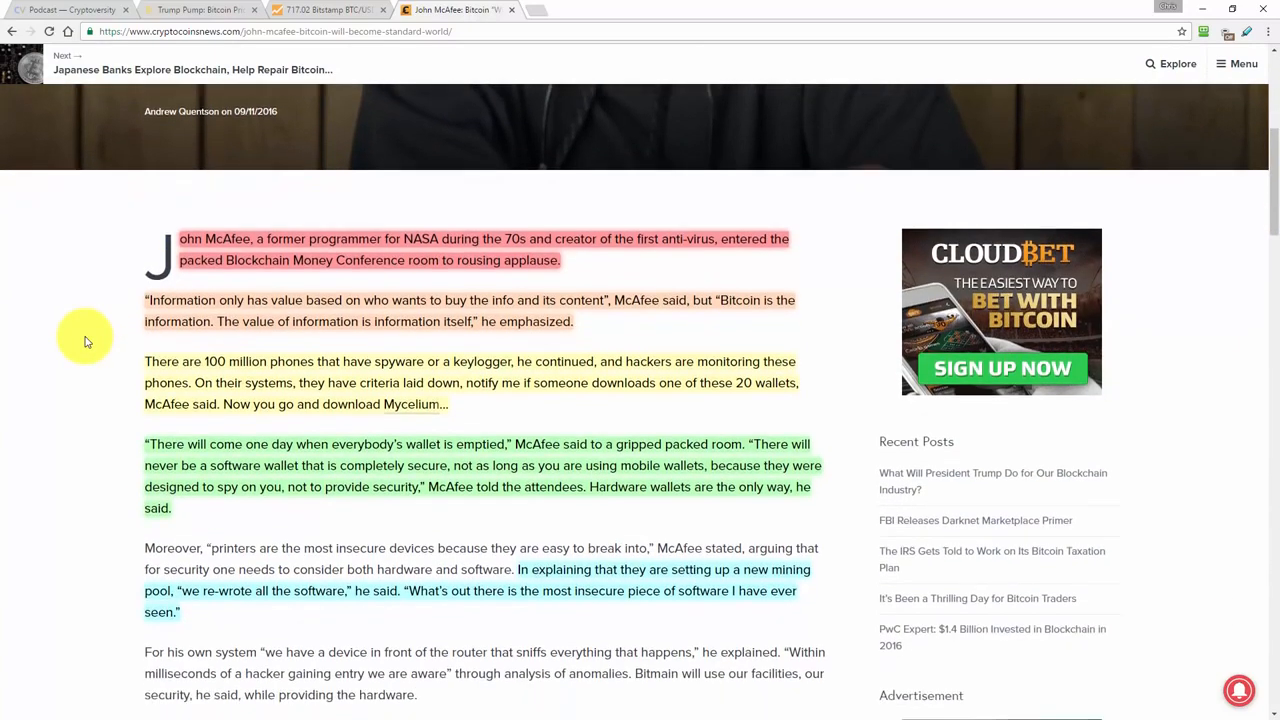
pyautogui.scroll(-3)
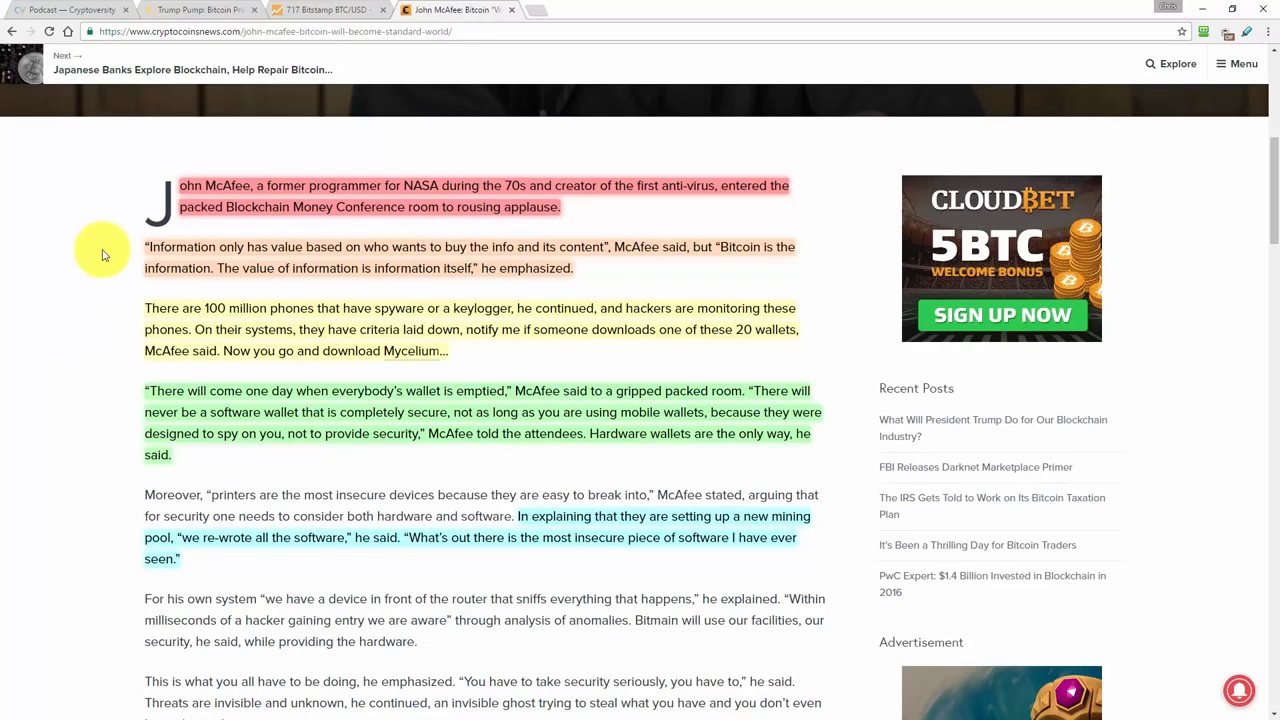
pyautogui.moveTo(100, 272)
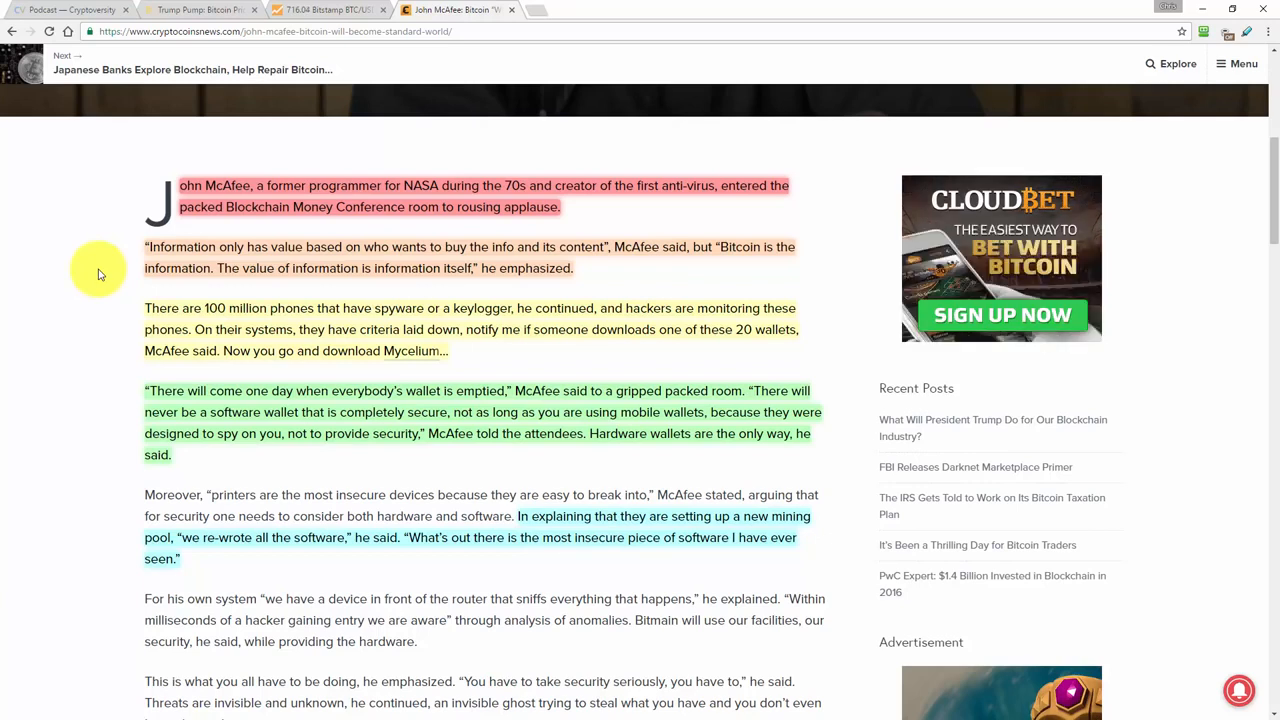
pyautogui.scroll(-3)
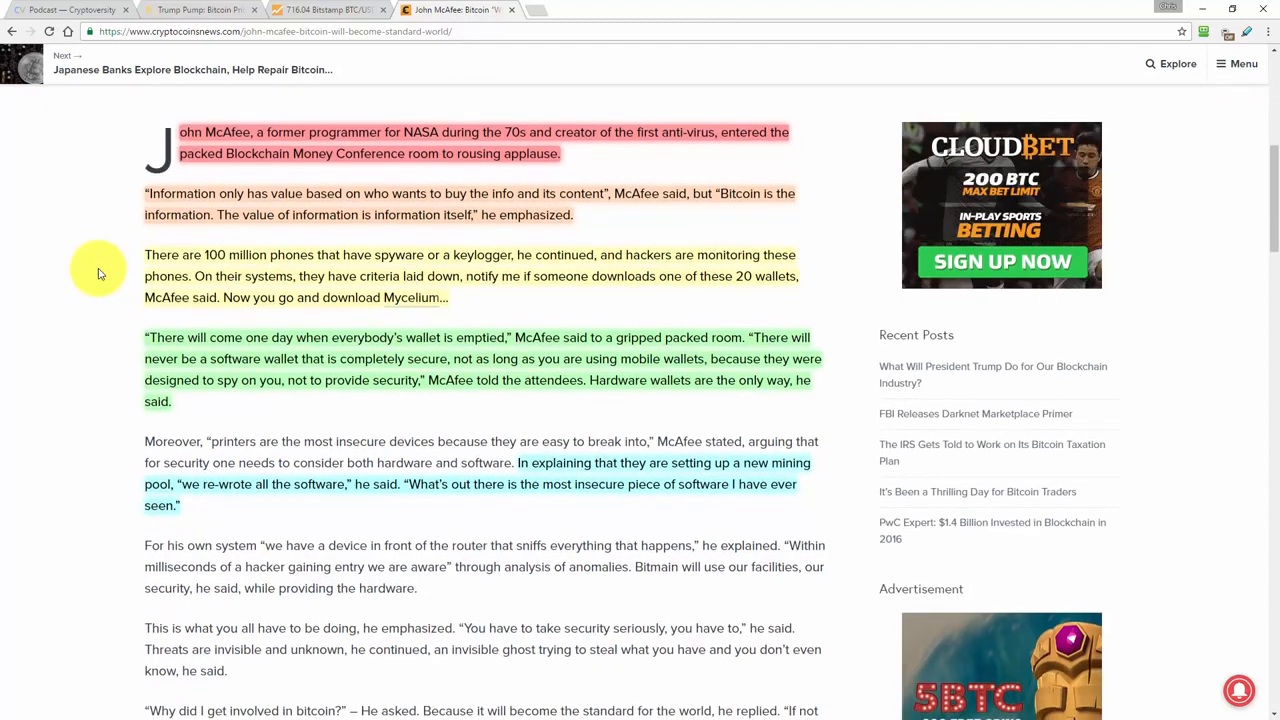
pyautogui.moveTo(116, 276)
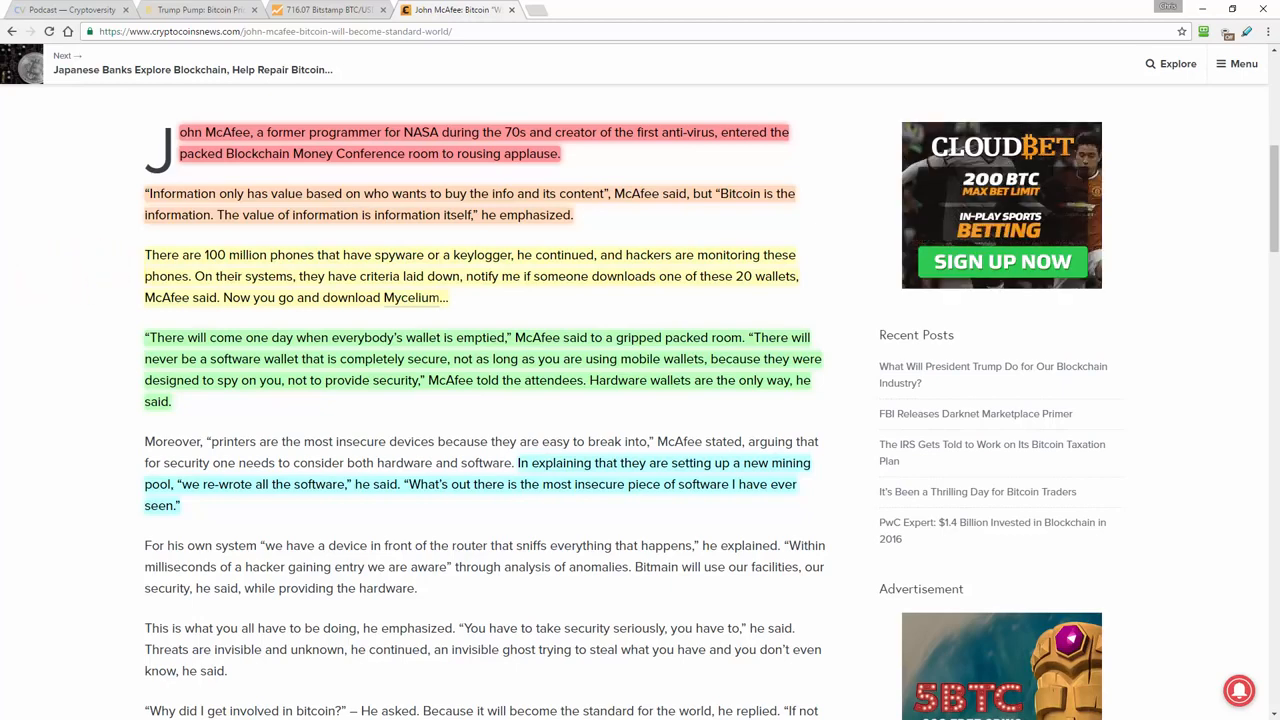
pyautogui.moveTo(110, 268)
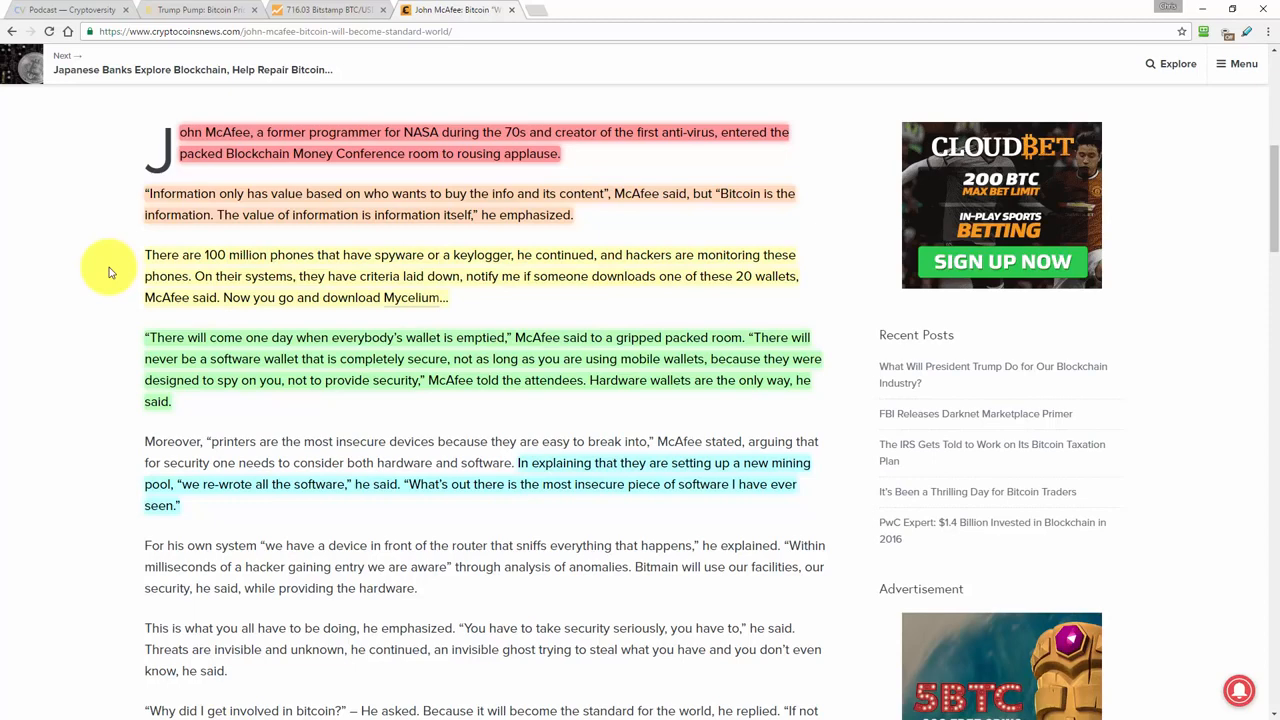
pyautogui.moveTo(112, 368)
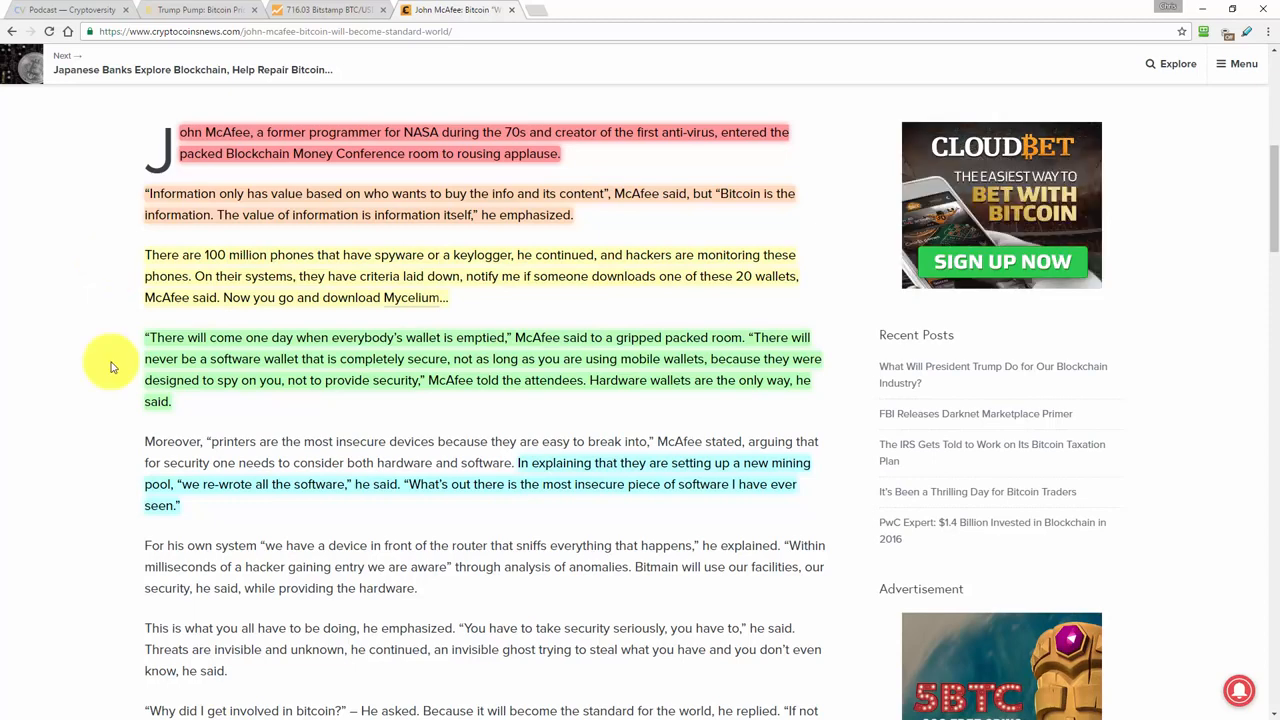
# - Scroll past McAfee's wallet security quotes to his conference photo
pyautogui.scroll(-3)
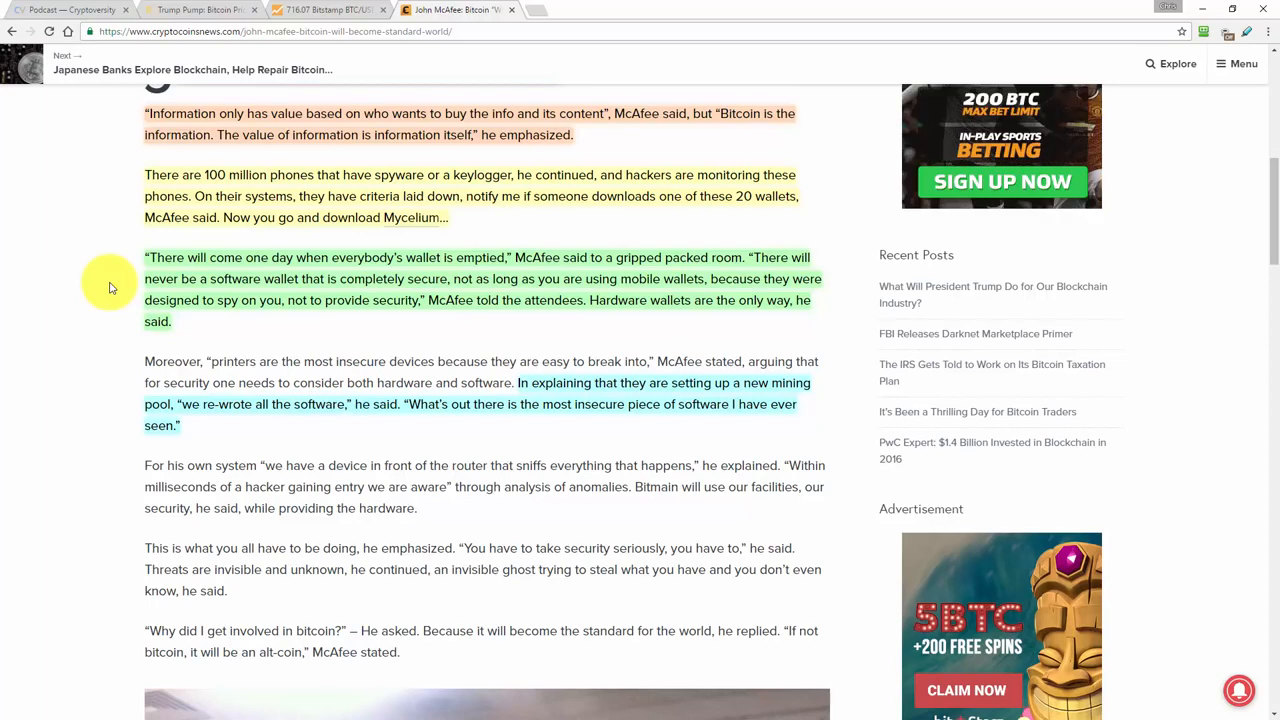
pyautogui.moveTo(112, 370)
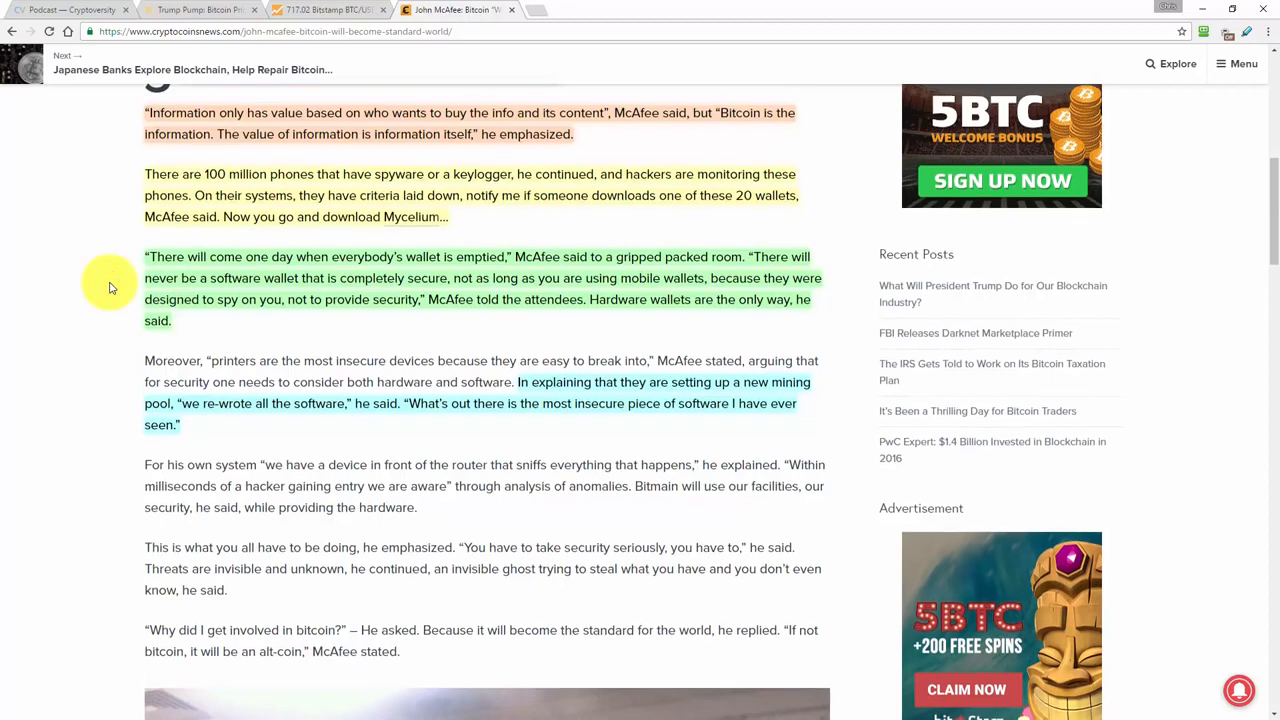
pyautogui.scroll(-3)
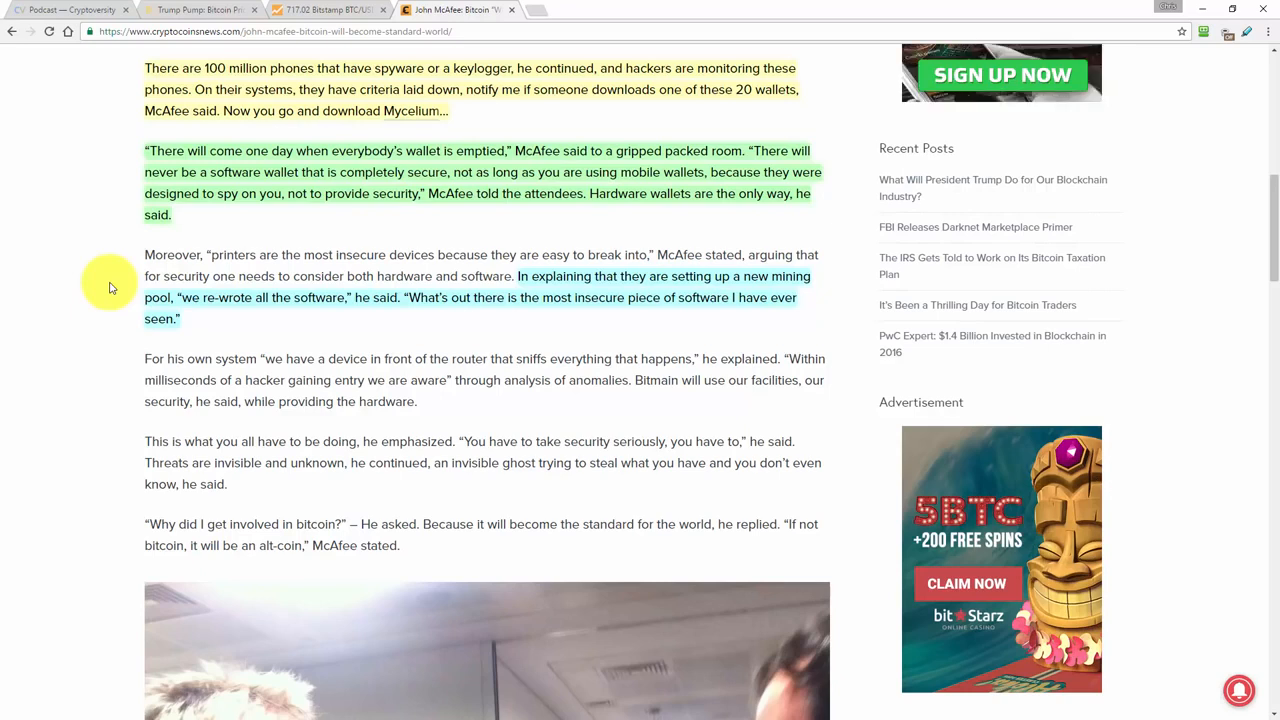
pyautogui.moveTo(112, 330)
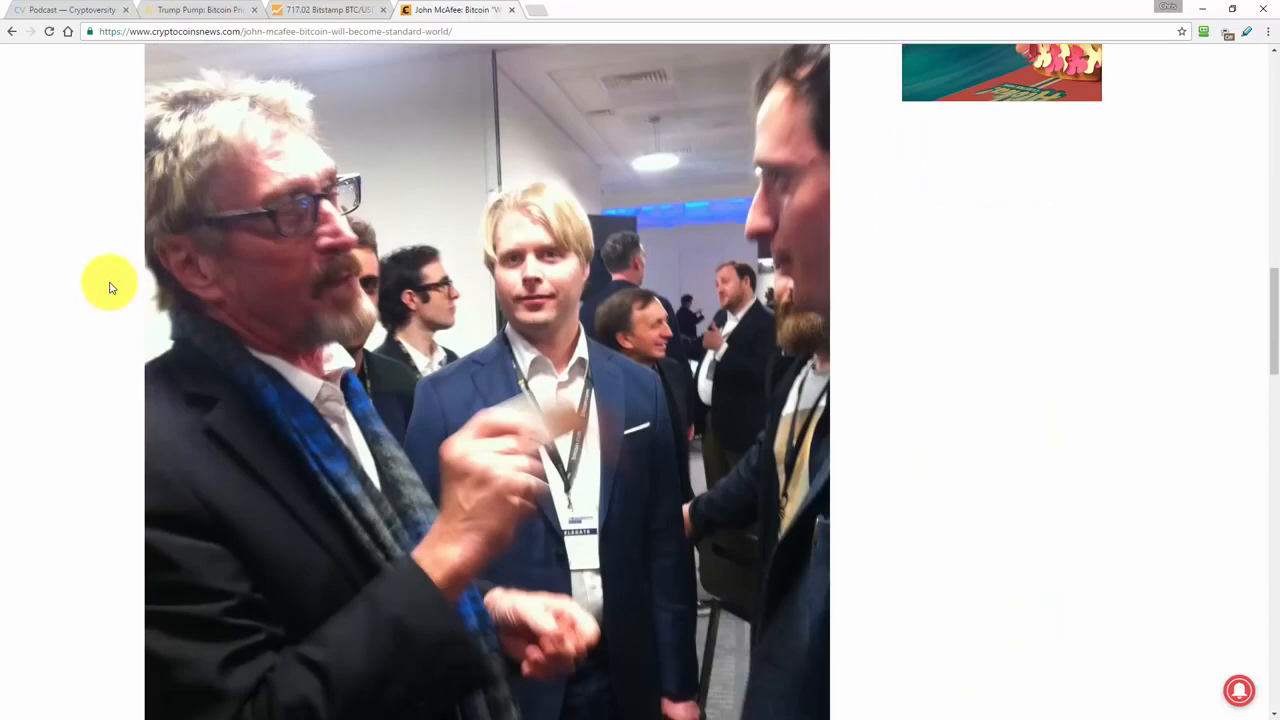
# - Scroll past the photo to McAfee's DAO hardfork and blocksize debate remarks
pyautogui.scroll(-3)
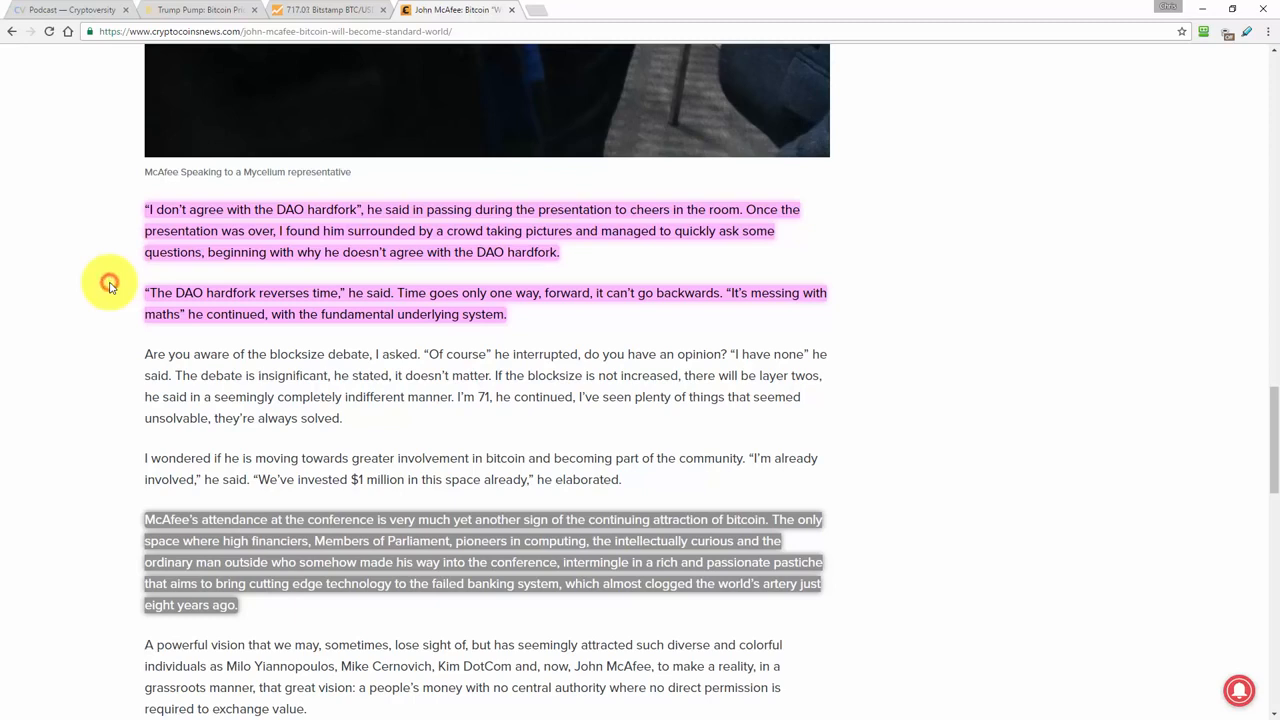
# - Return to 'The Cryptoverse' podcast page on cryptoversity.com
pyautogui.scroll(-3)
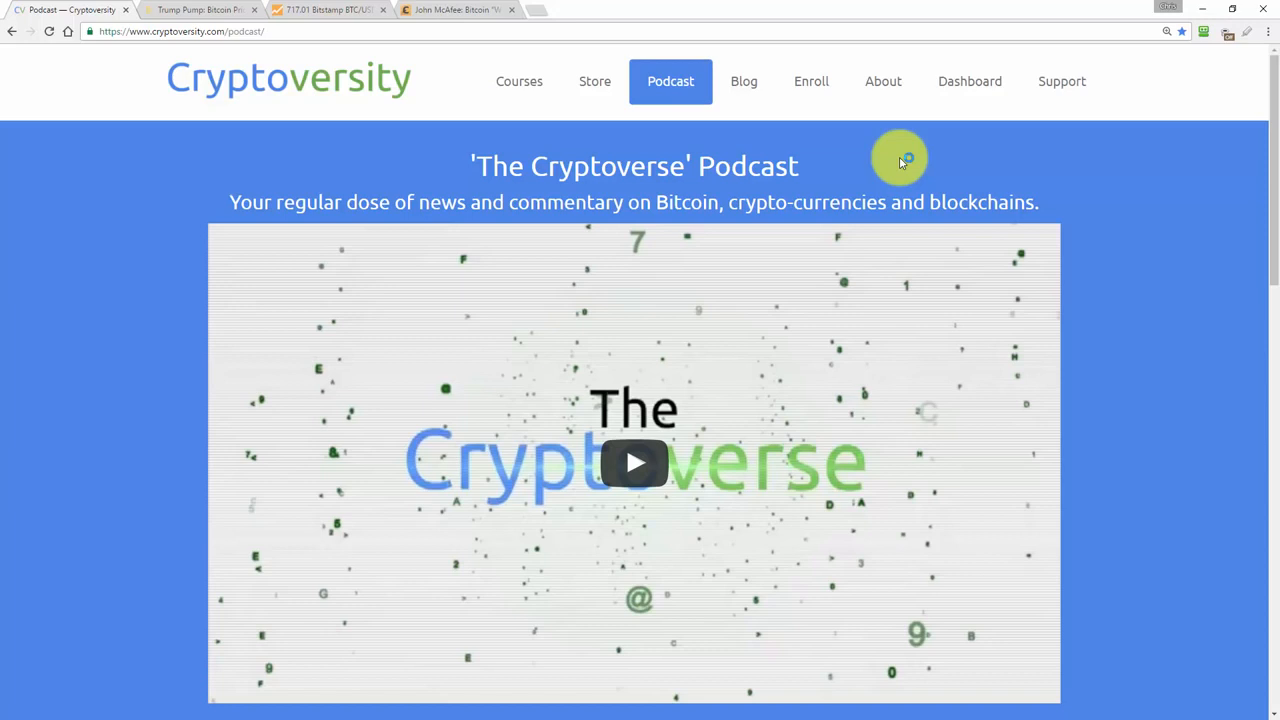
pyautogui.moveTo(1232, 150)
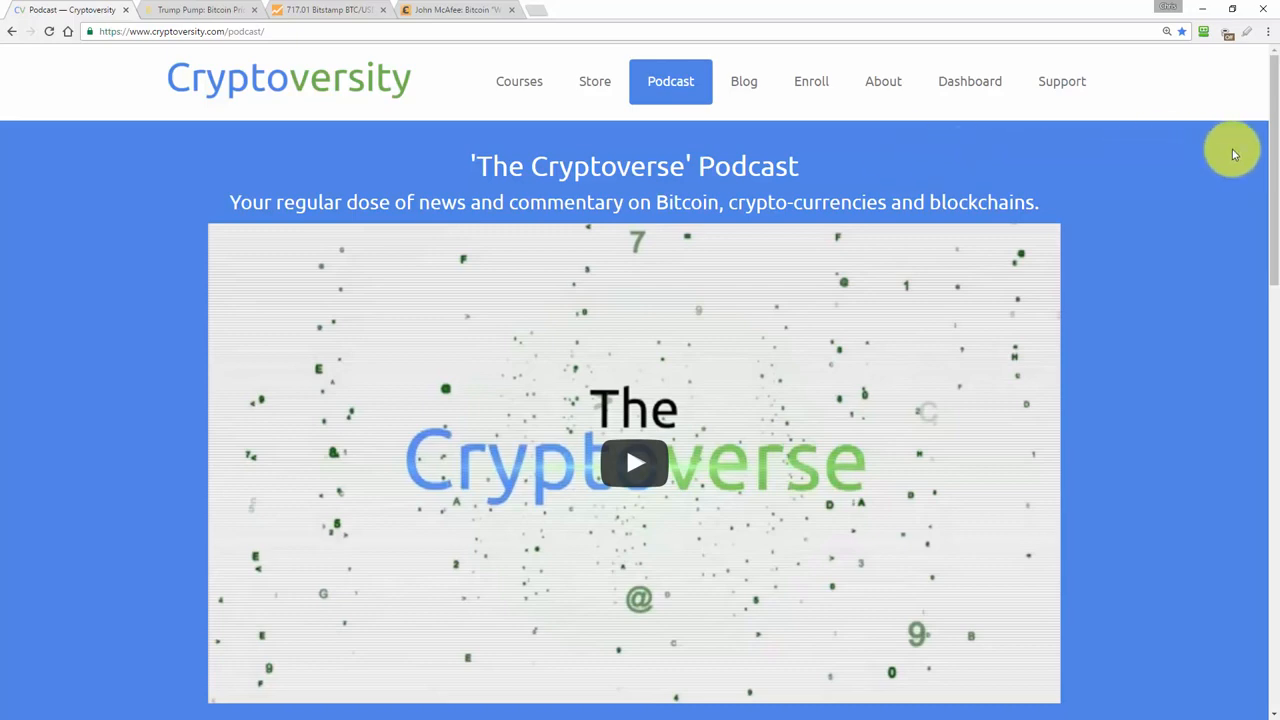
# - Scroll to the 'Subscribe On Your Favorite Platform' and Bitcoin 'Make A Contribution' sections
pyautogui.scroll(-3)
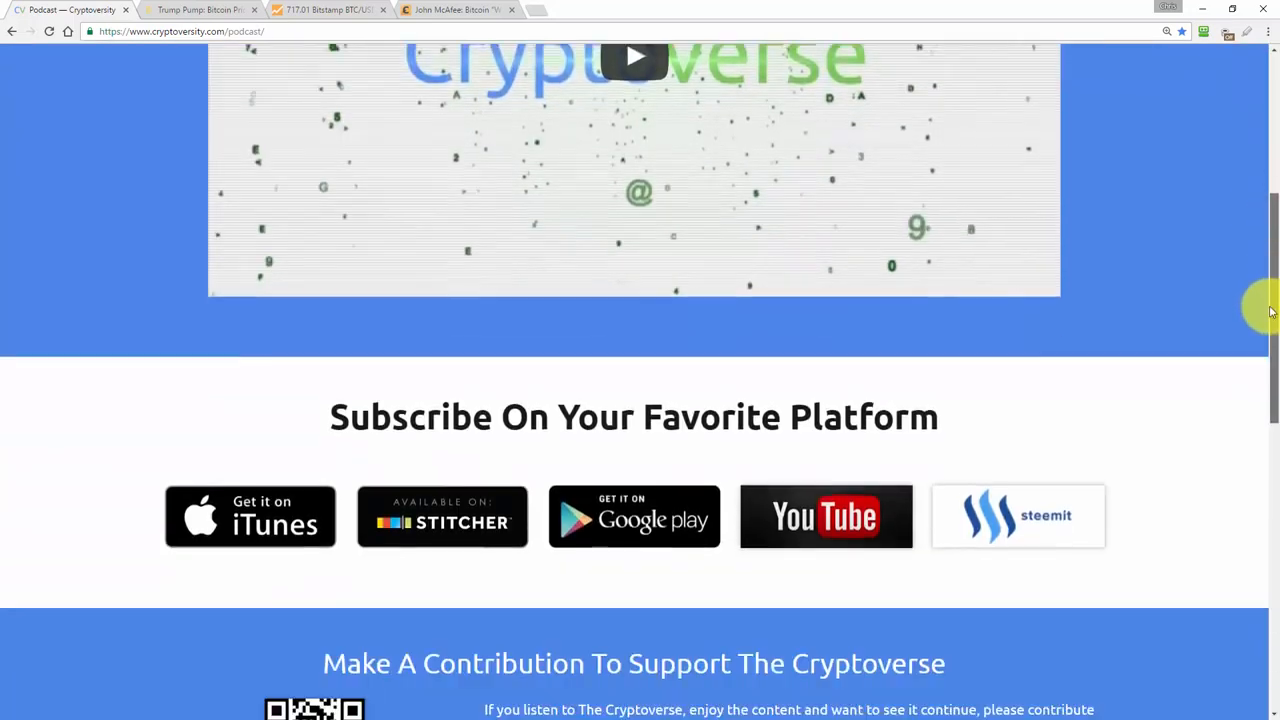
pyautogui.scroll(-3)
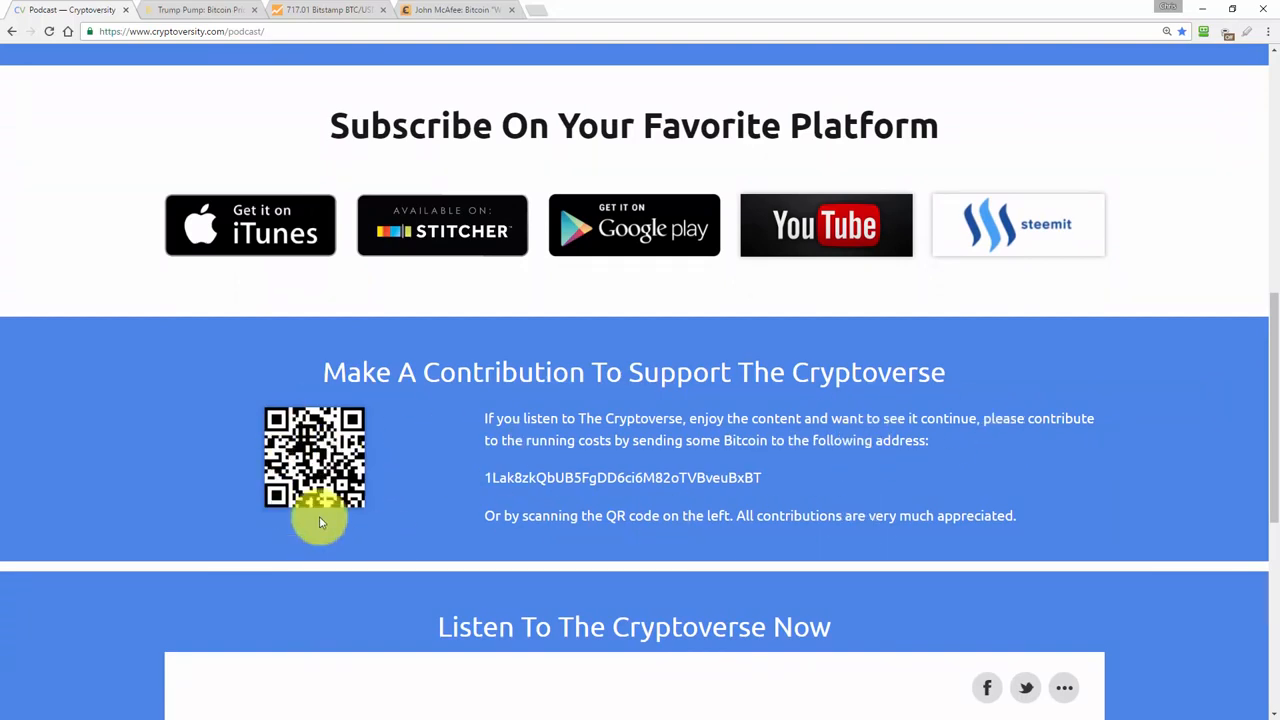
pyautogui.moveTo(964, 336)
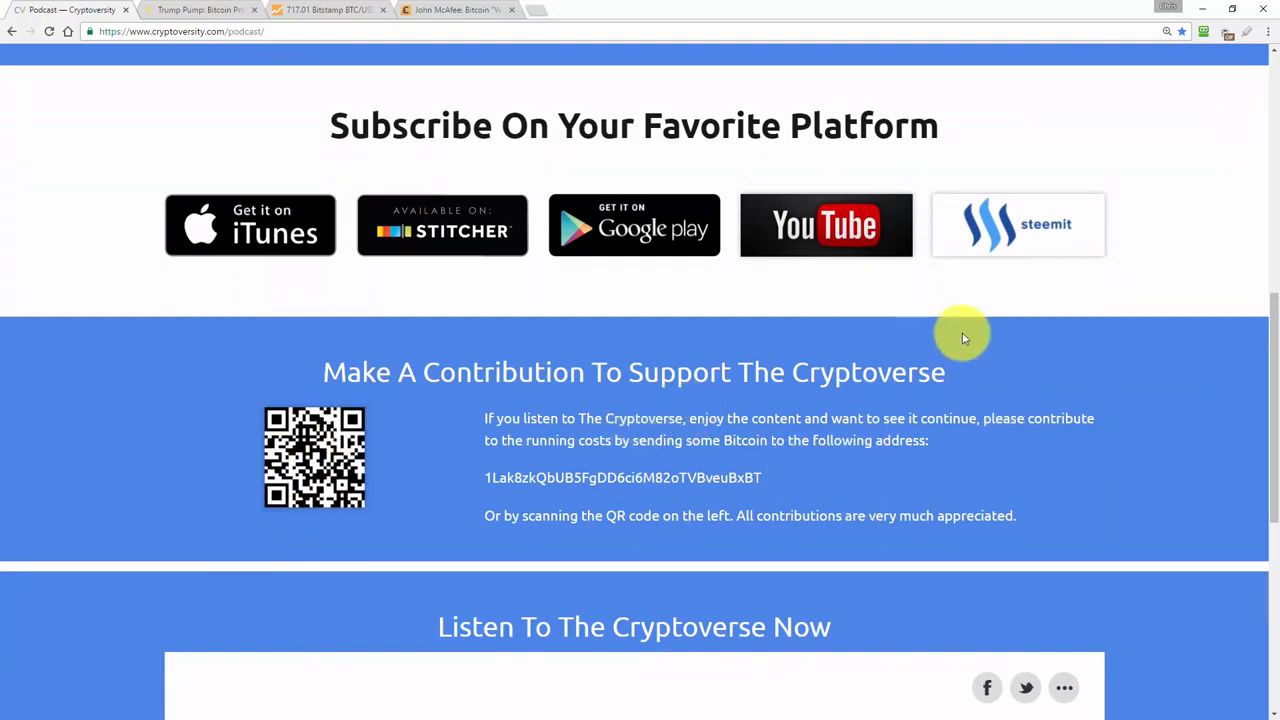
pyautogui.moveTo(1008, 292)
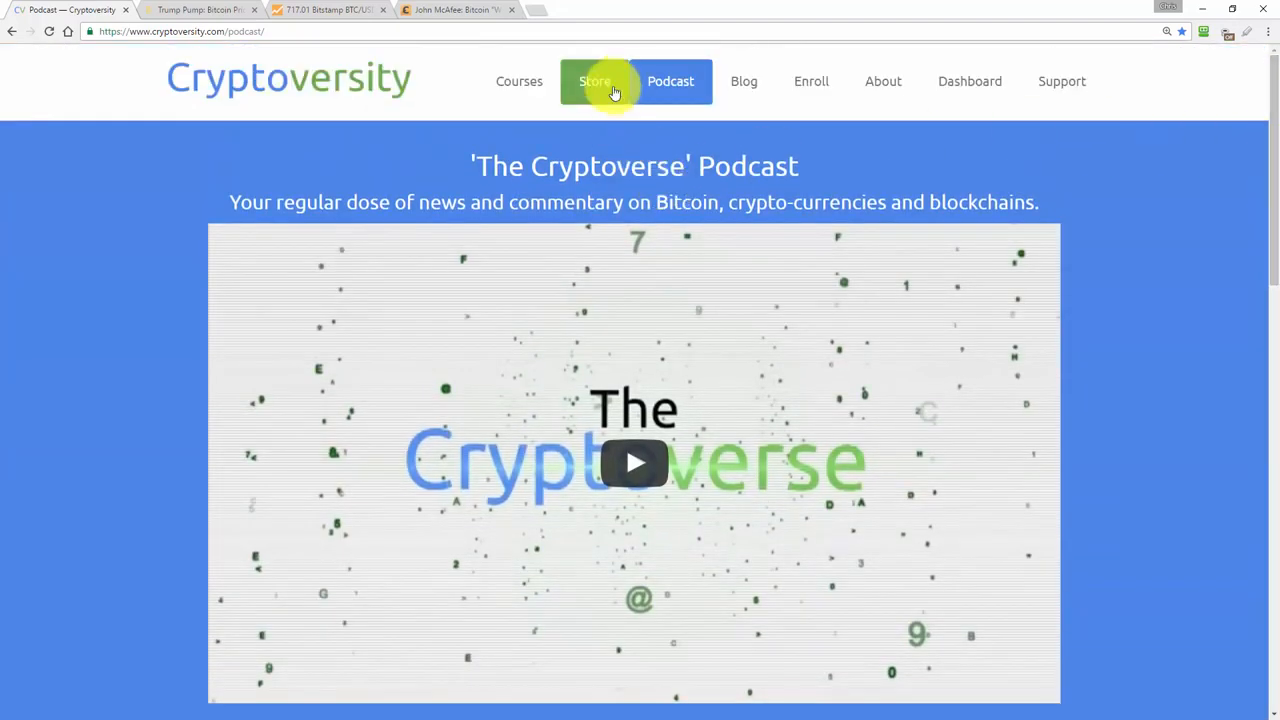
pyautogui.moveTo(594, 80)
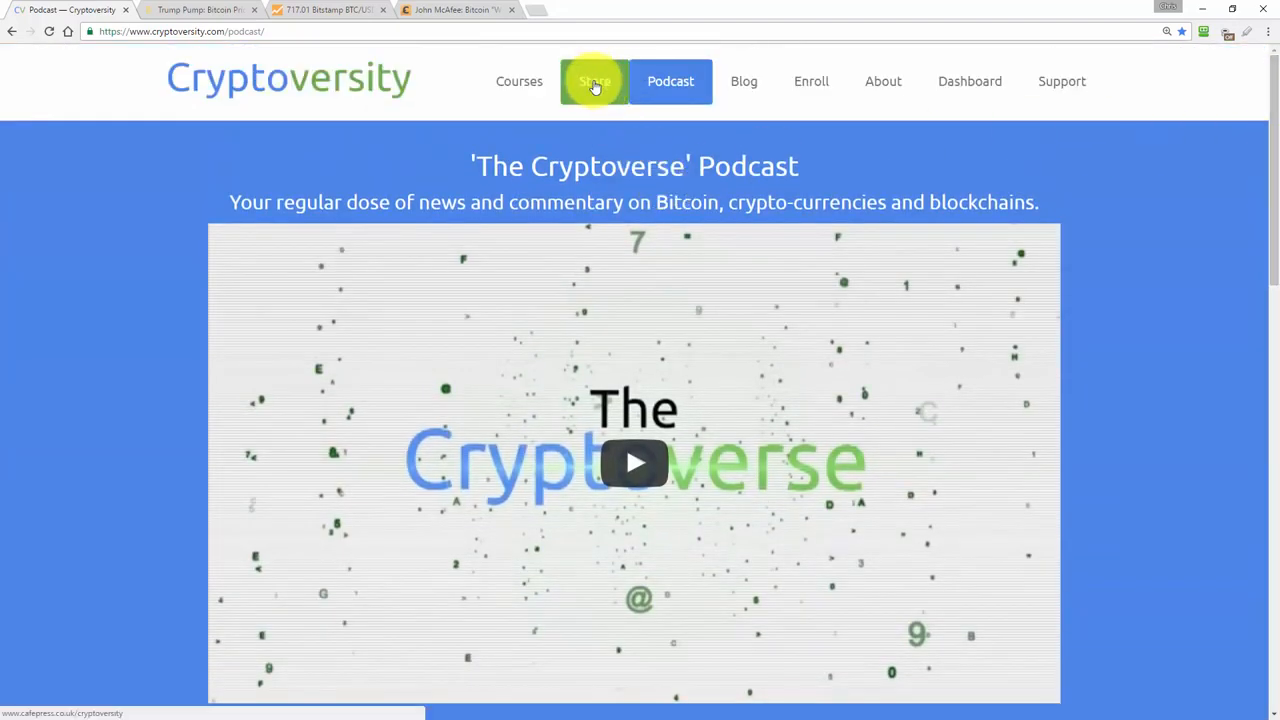
pyautogui.moveTo(592, 90)
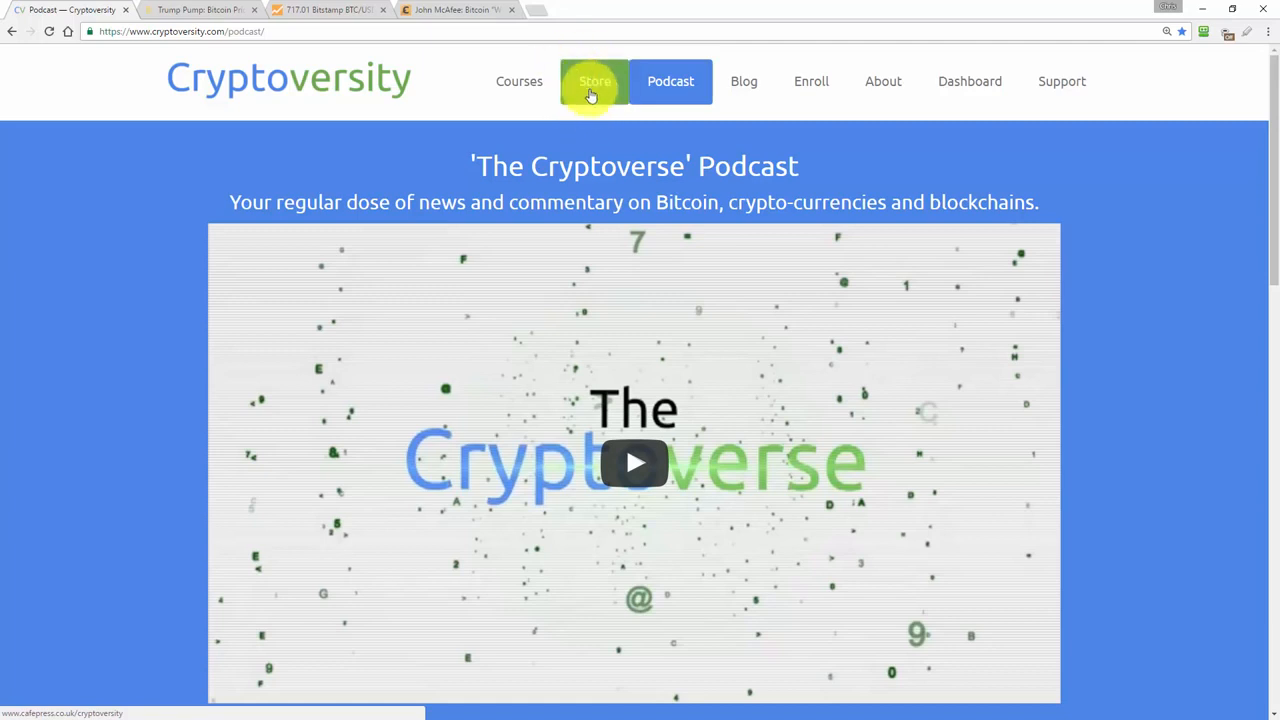
pyautogui.moveTo(588, 88)
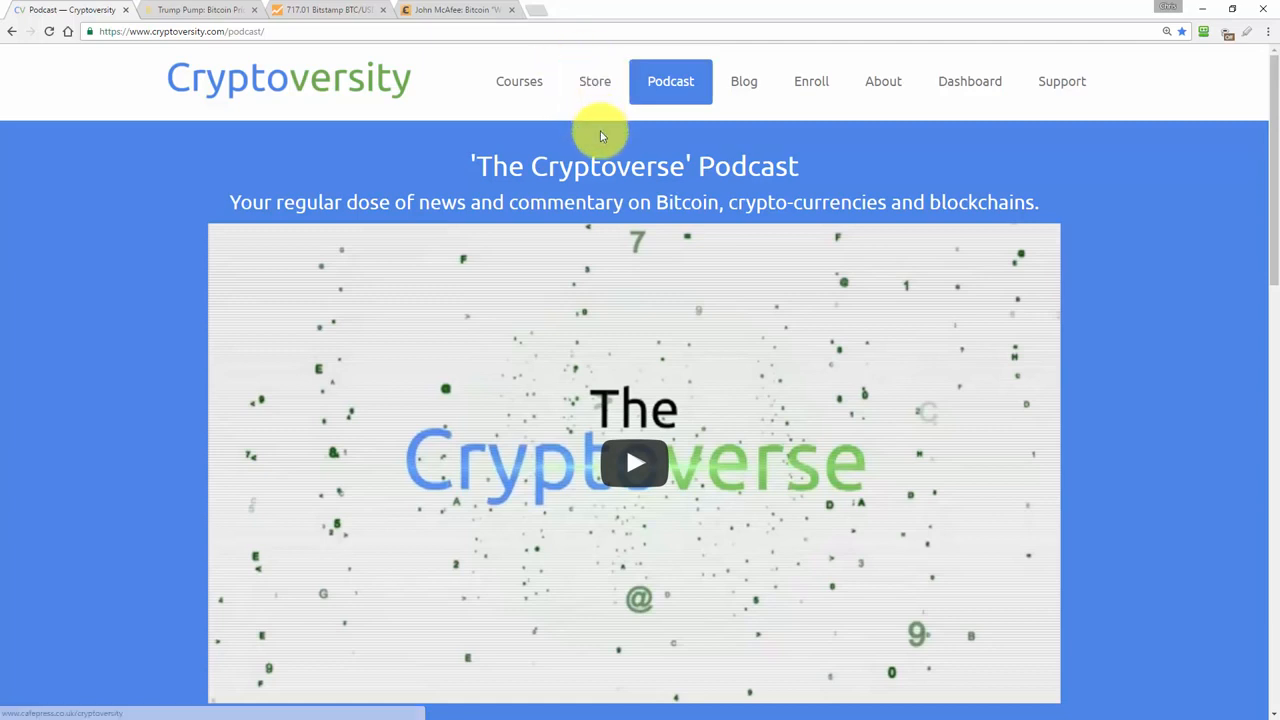
pyautogui.moveTo(544, 140)
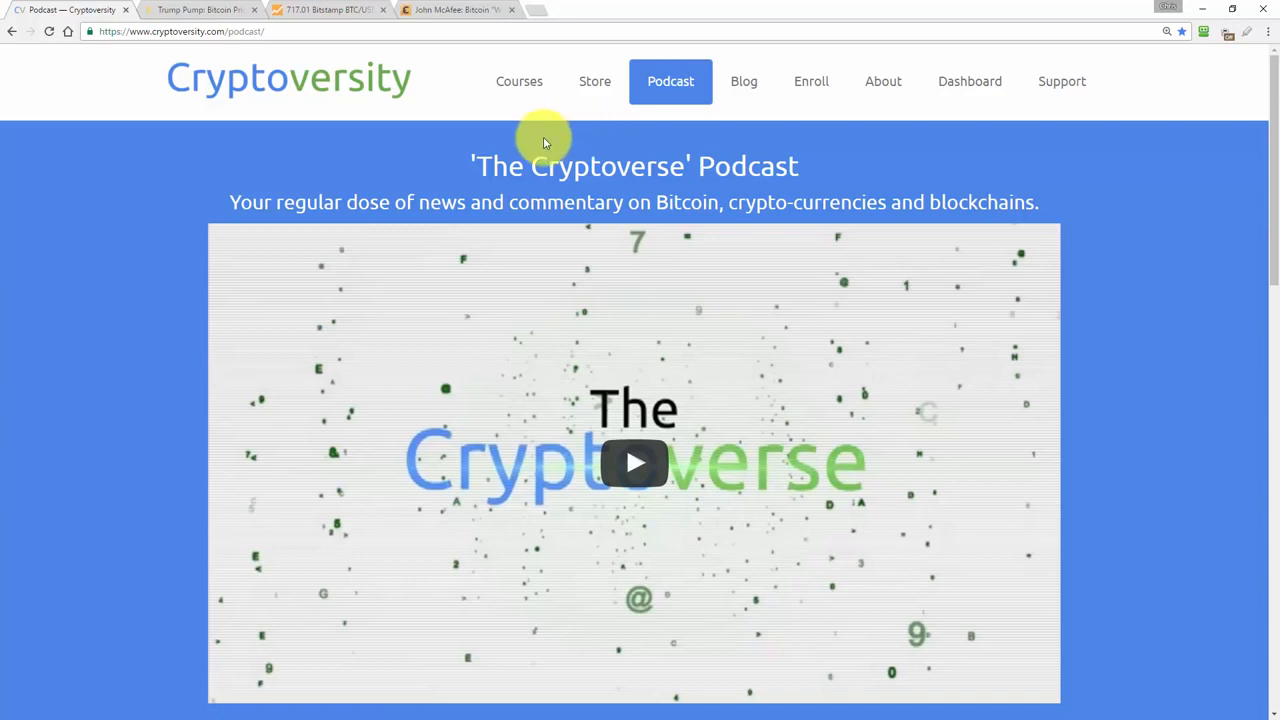
pyautogui.moveTo(520, 136)
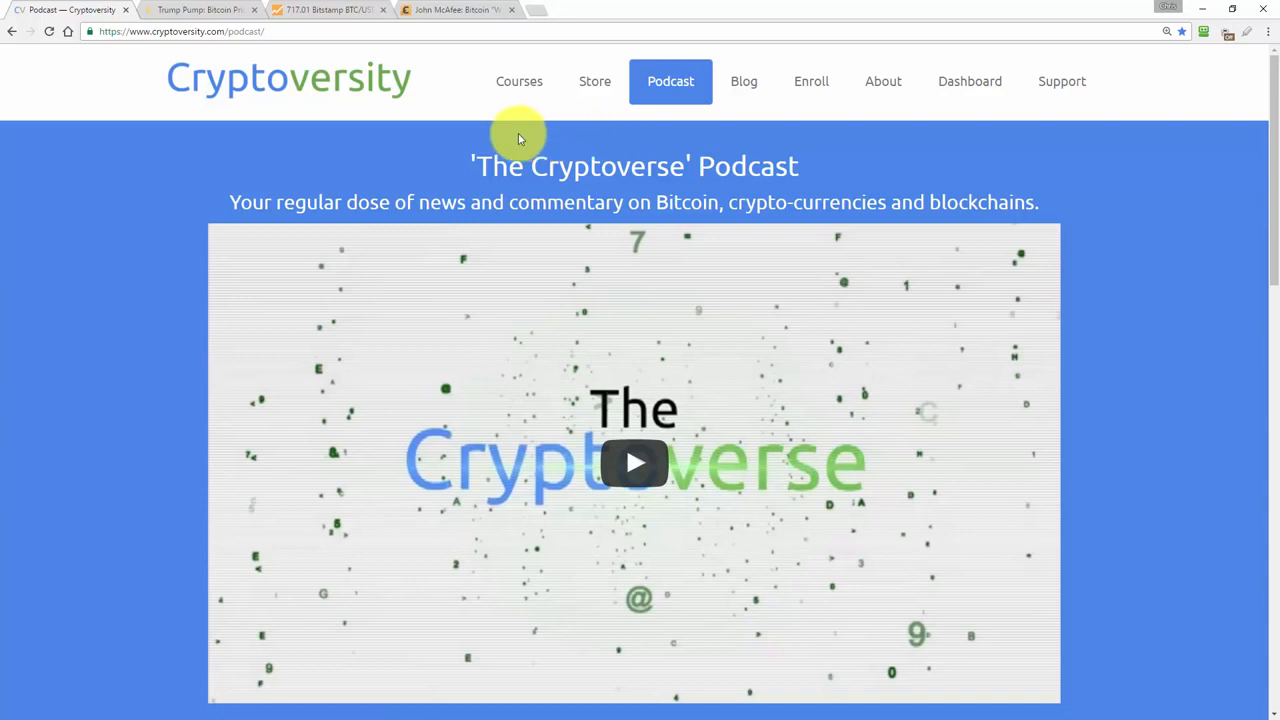